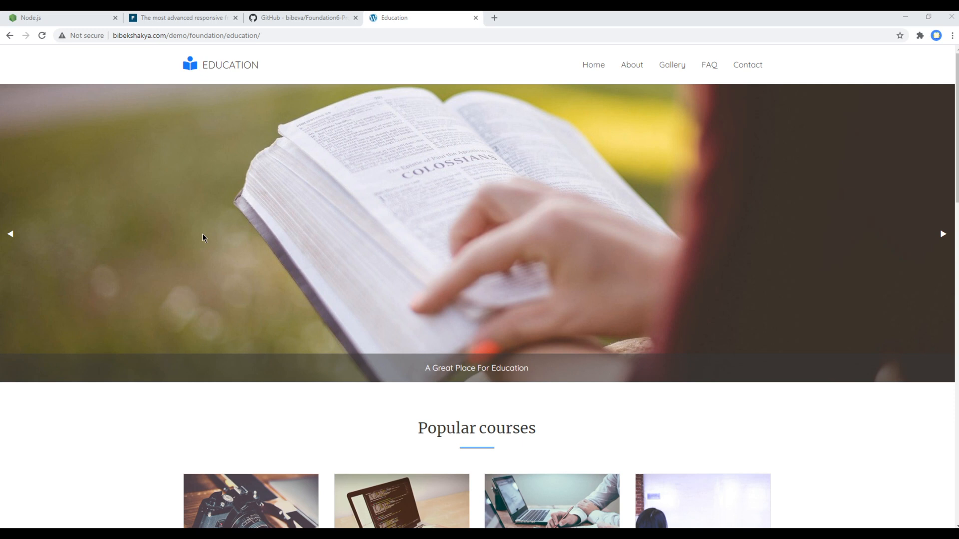
pyautogui.moveTo(152, 235)
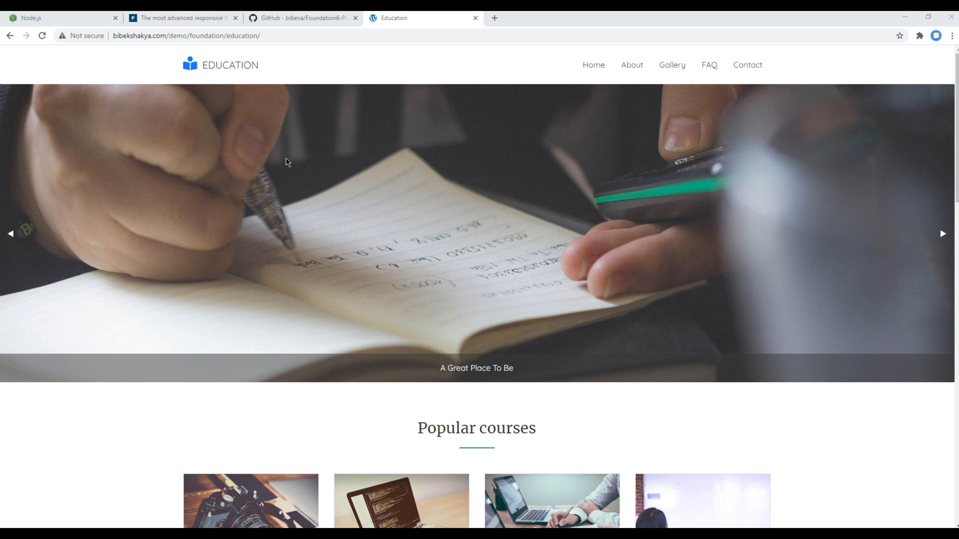
pyautogui.moveTo(429, 123)
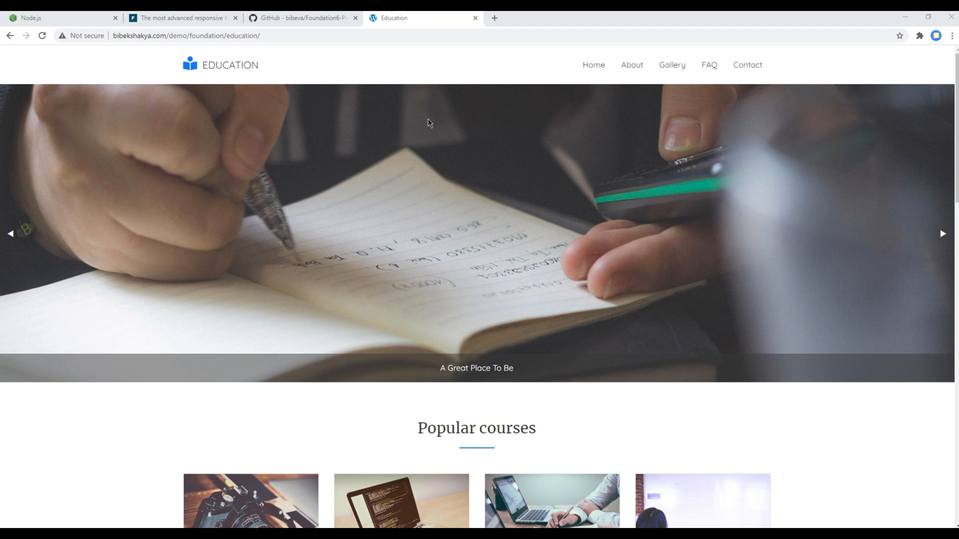
pyautogui.moveTo(273, 152)
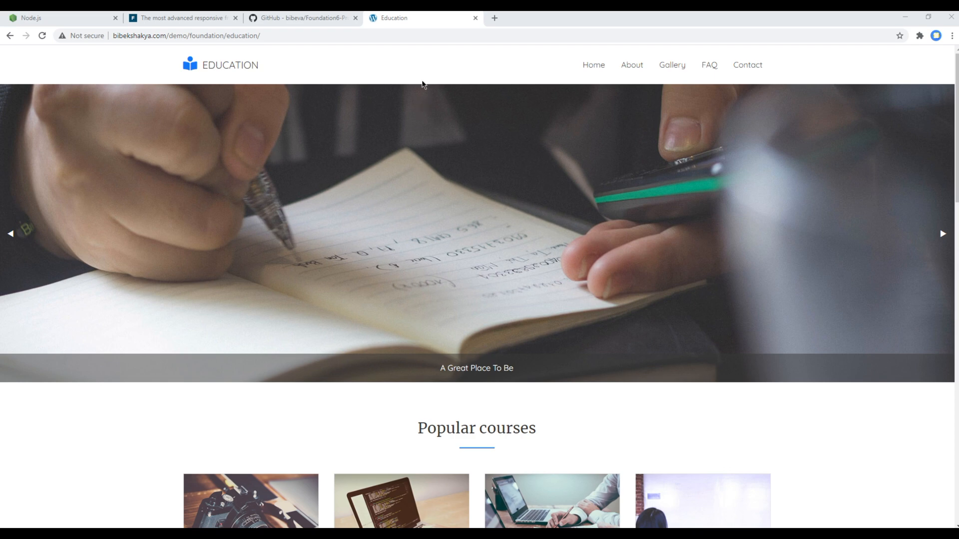
pyautogui.moveTo(410, 243)
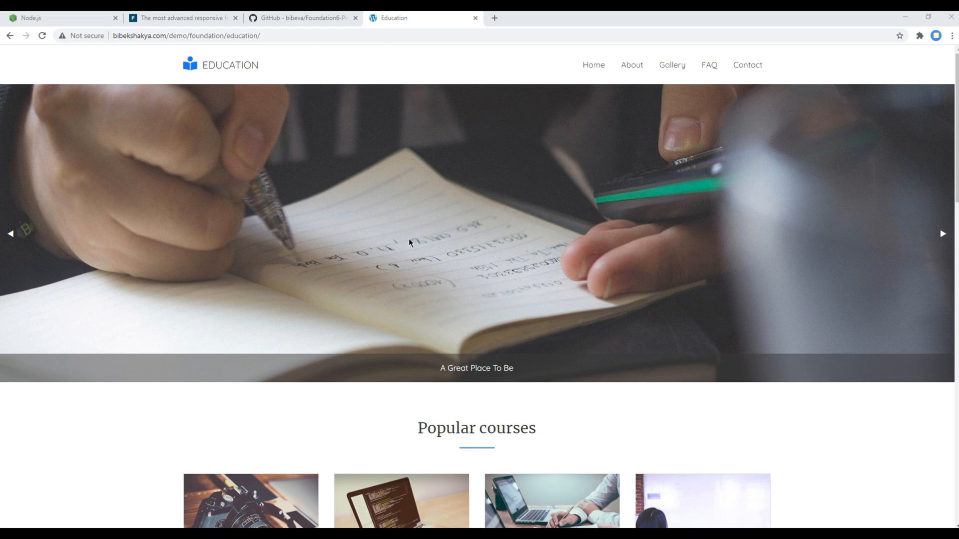
# Scroll to the footer, open the About page and view its Our Vision and Our Goal tabs
pyautogui.scroll(-3)
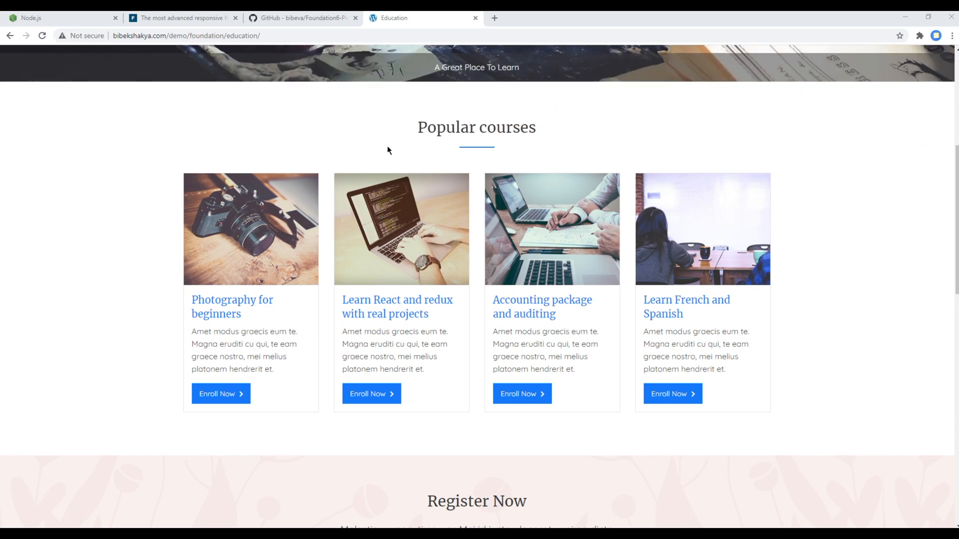
pyautogui.scroll(-3)
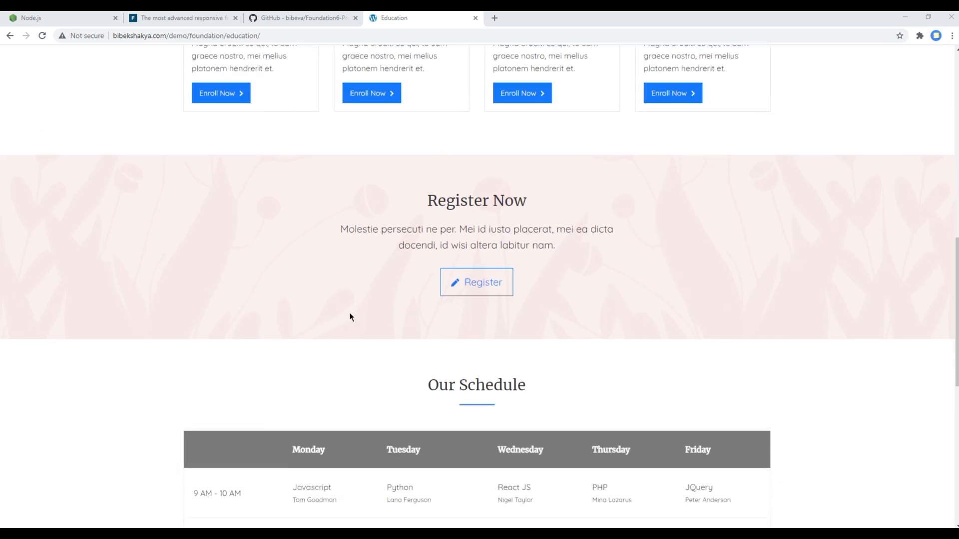
pyautogui.scroll(-3)
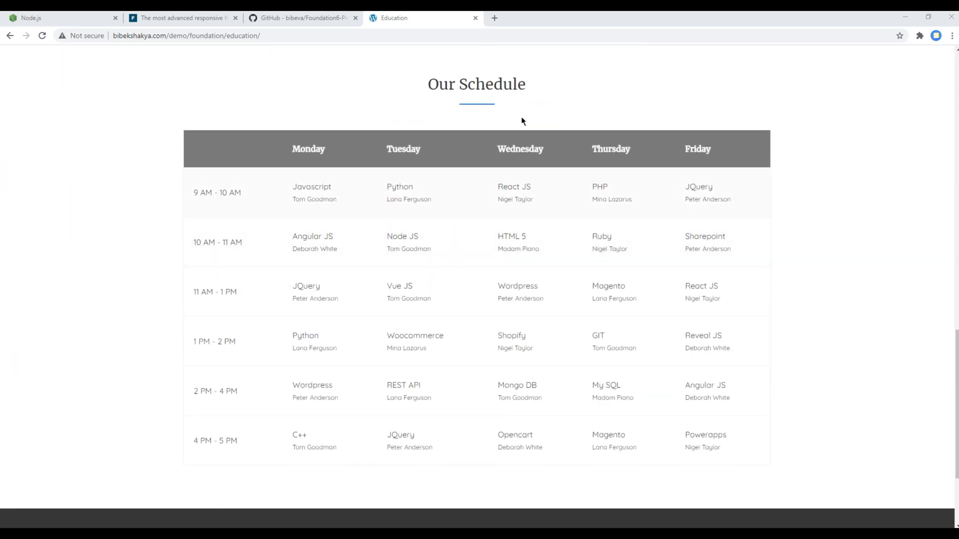
pyautogui.scroll(-3)
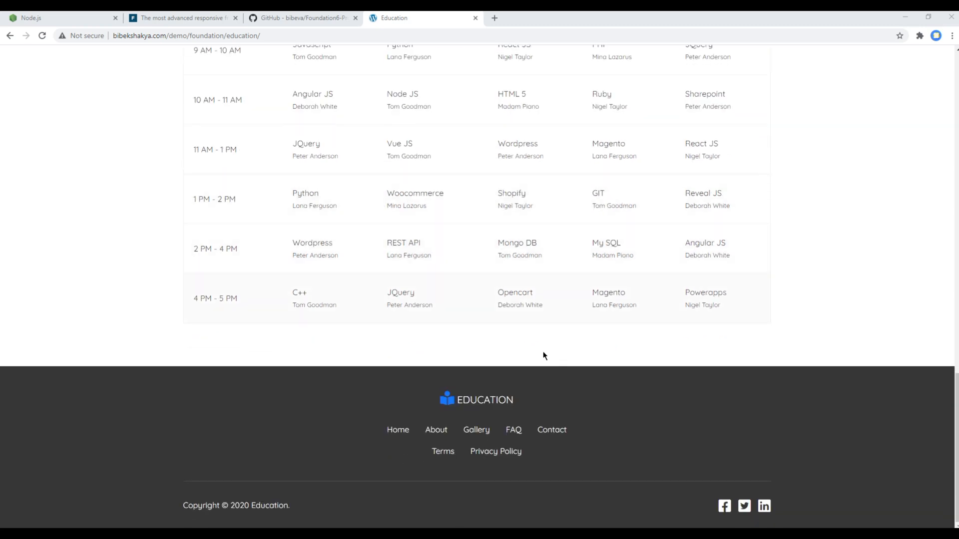
pyautogui.moveTo(436, 430)
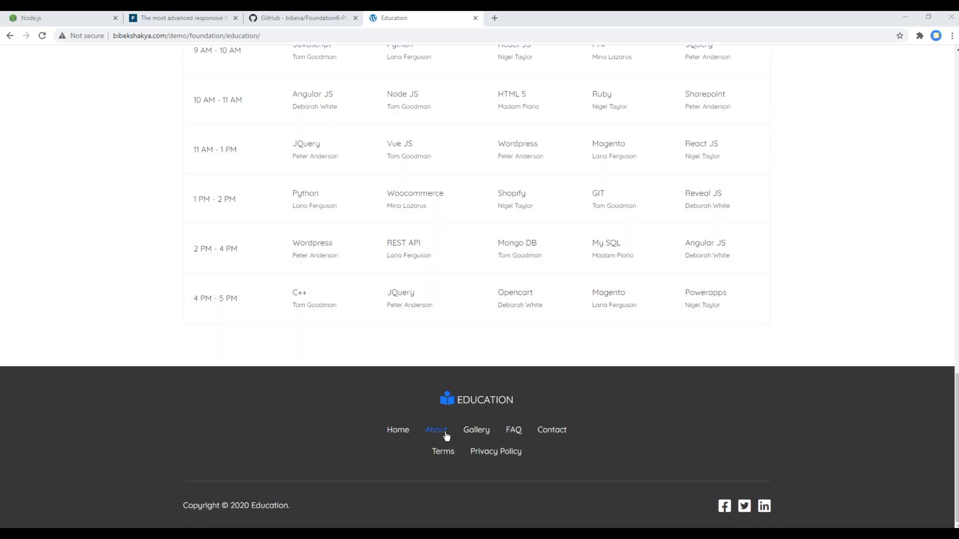
pyautogui.click(436, 430)
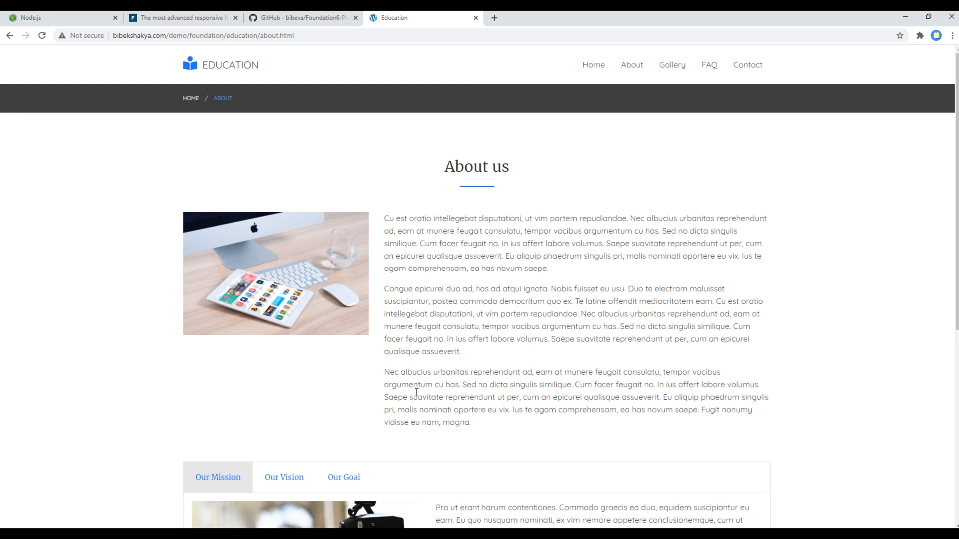
pyautogui.moveTo(185, 126)
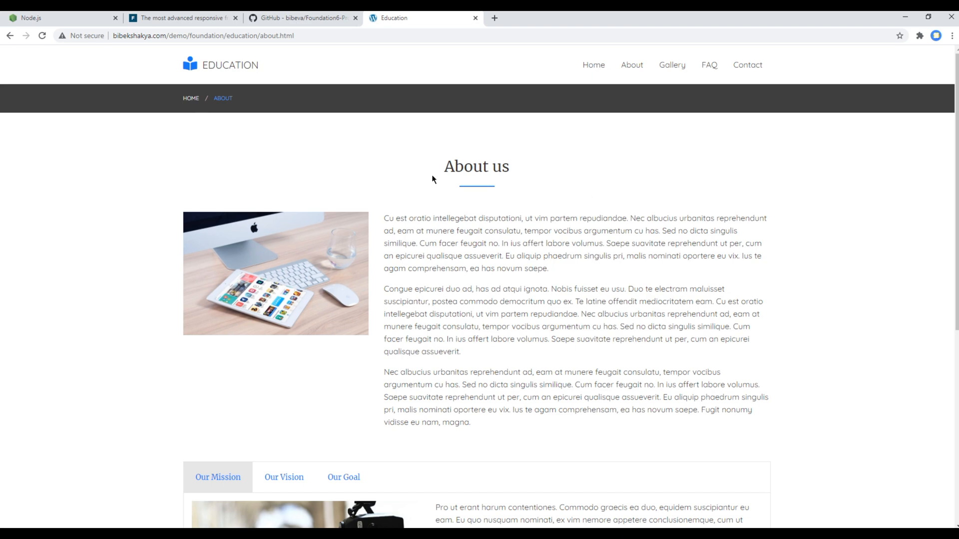
pyautogui.click(284, 140)
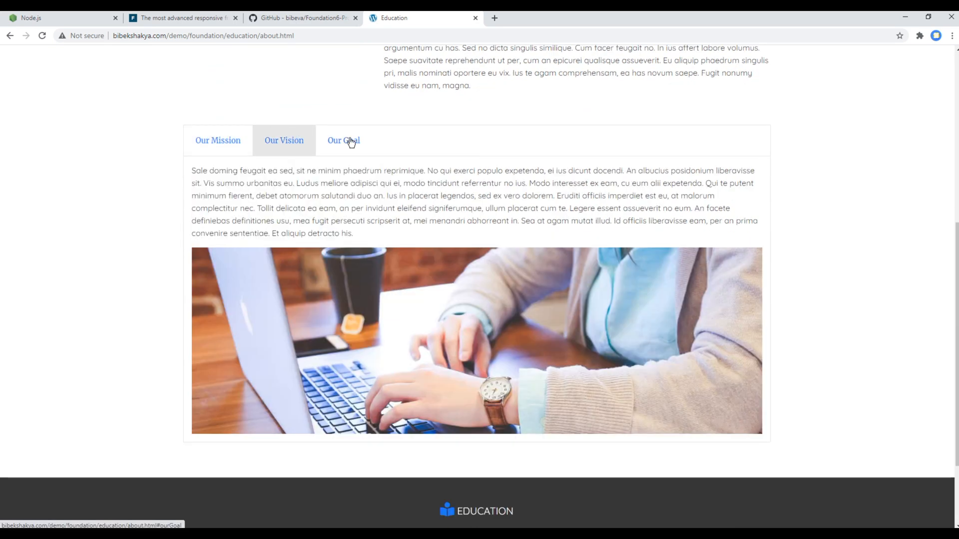
pyautogui.click(343, 140)
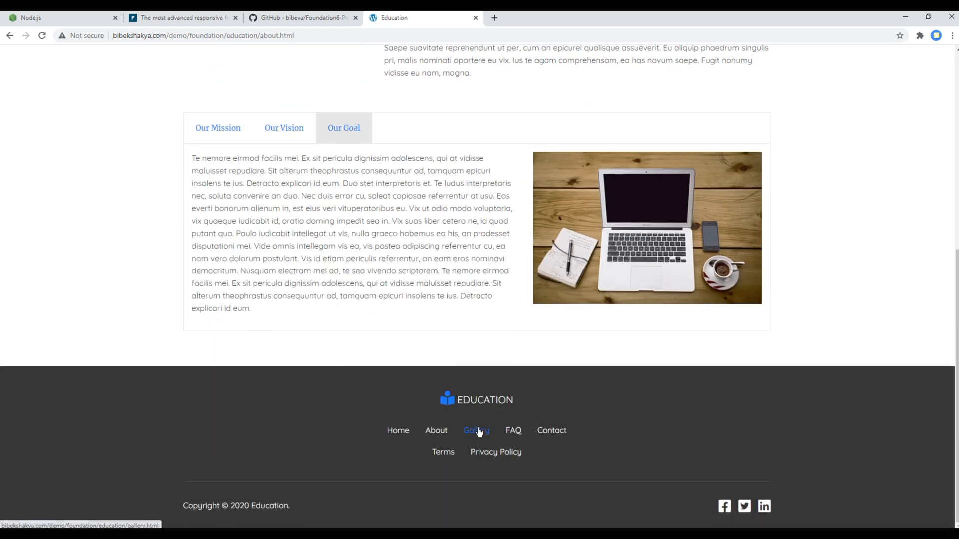
# Browse the paginated Gallery page, then move on to the FAQ page
pyautogui.click(476, 430)
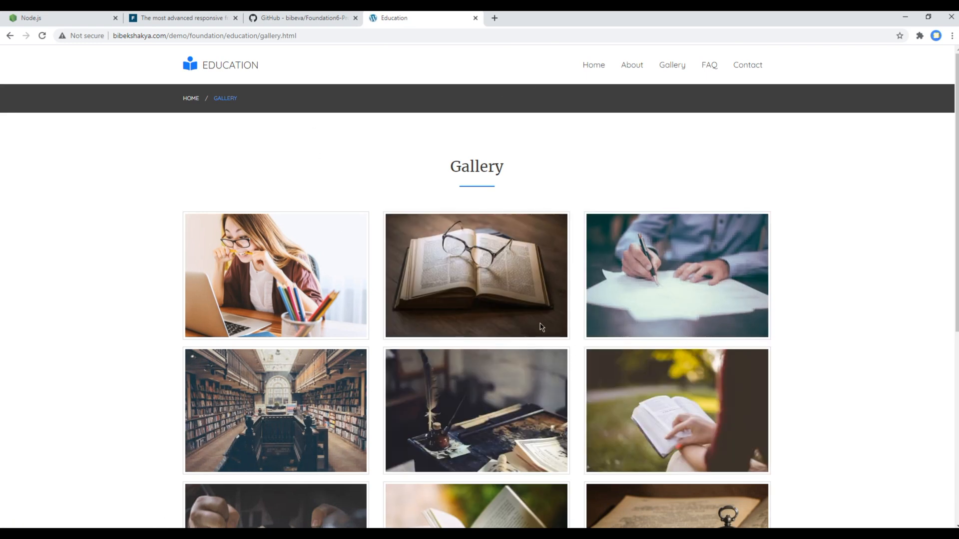
pyautogui.scroll(-3)
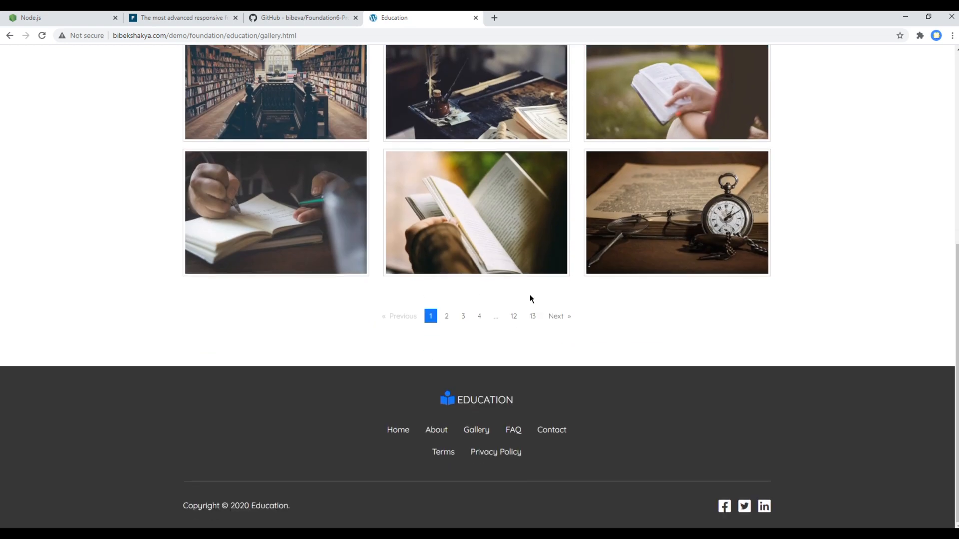
pyautogui.moveTo(513, 430)
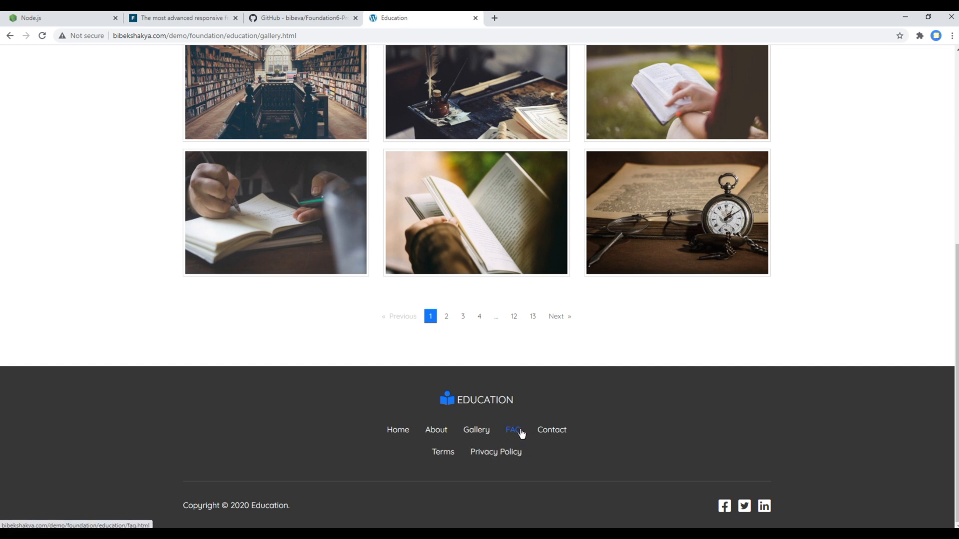
pyautogui.click(512, 430)
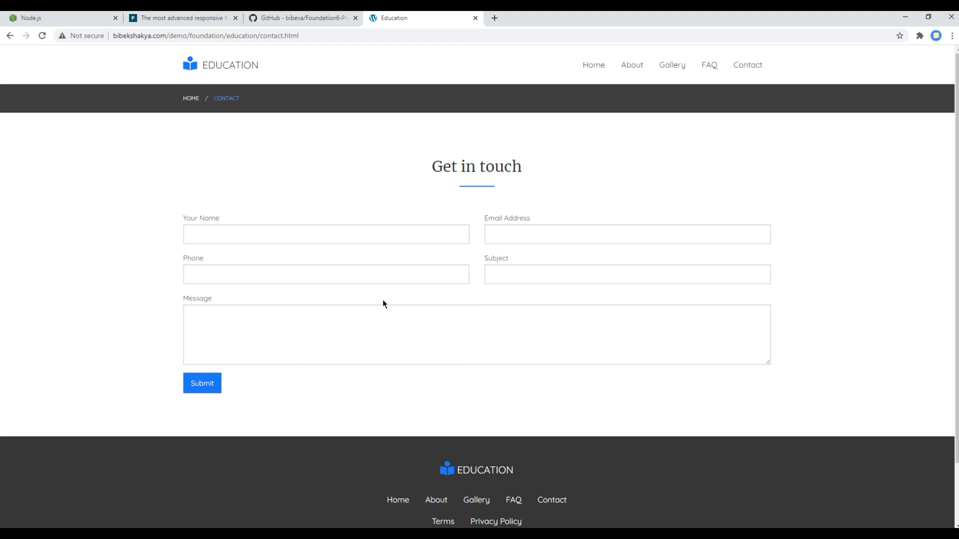
# Return to the demo home page, then view the Foundation6-Project-Education repository on GitHub
pyautogui.click(202, 383)
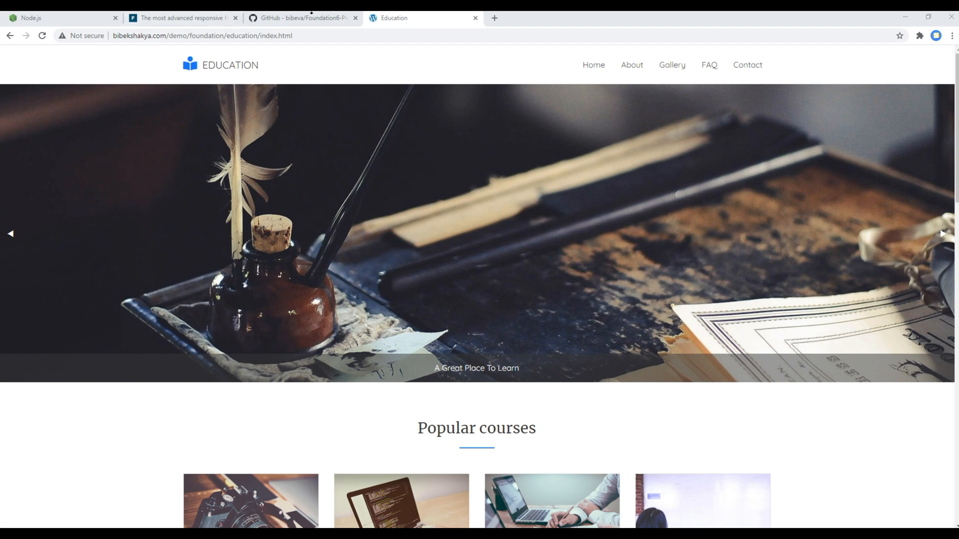
pyautogui.click(300, 18)
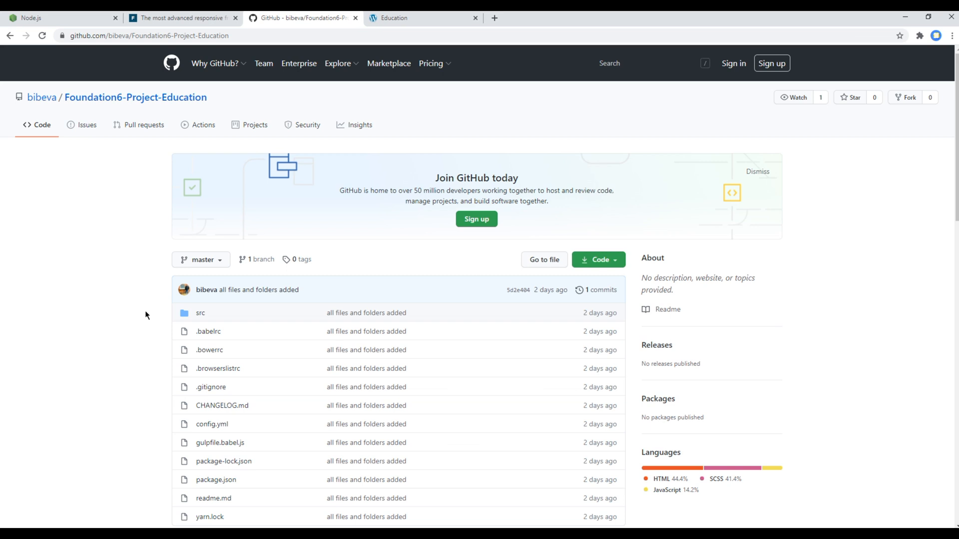
pyautogui.moveTo(106, 280)
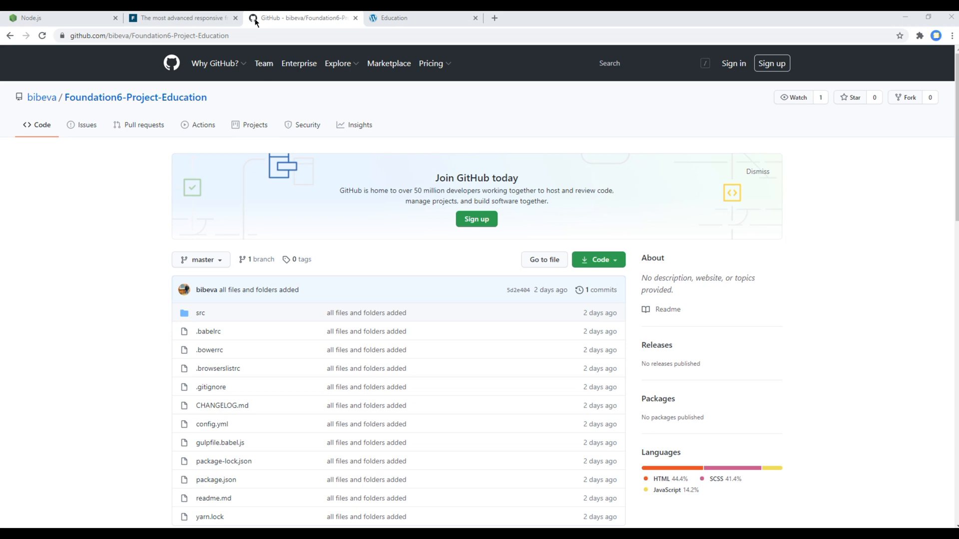
# Open the Foundation for Sites installation guide and select 'npm' in the CLI install command
pyautogui.click(181, 18)
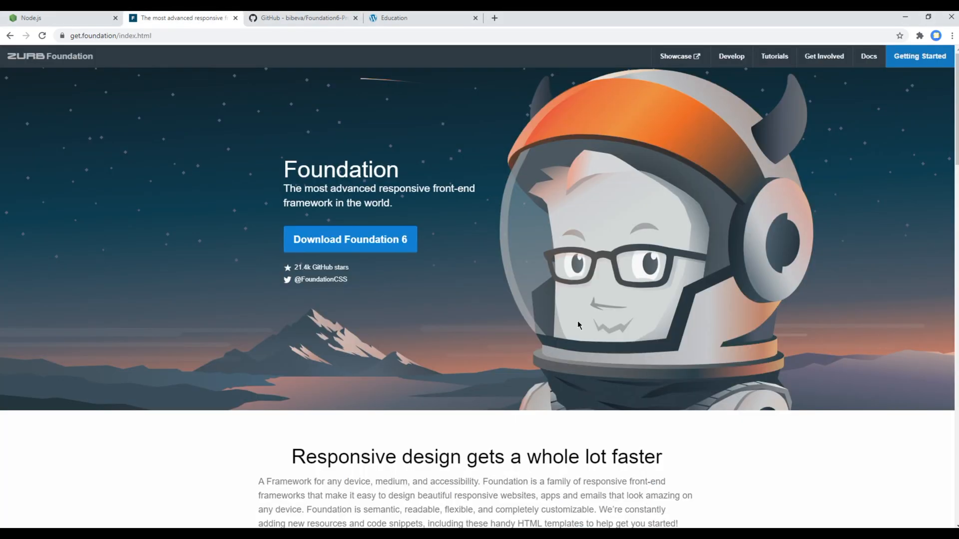
pyautogui.moveTo(805, 159)
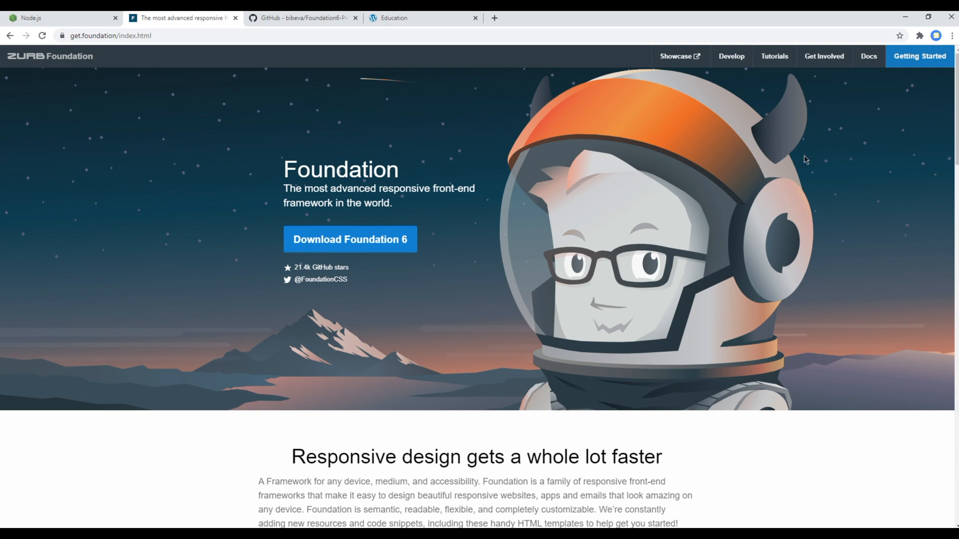
pyautogui.click(868, 56)
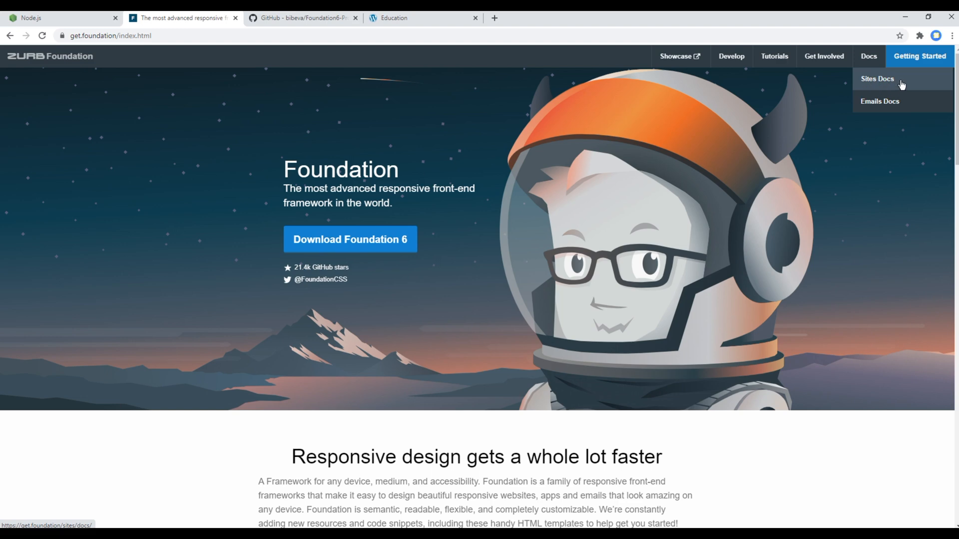
pyautogui.click(877, 79)
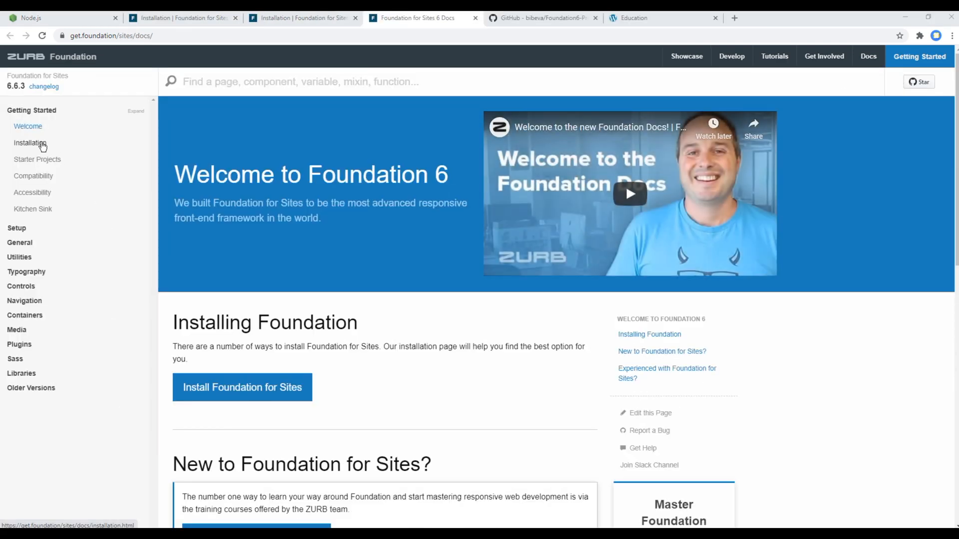
pyautogui.click(29, 142)
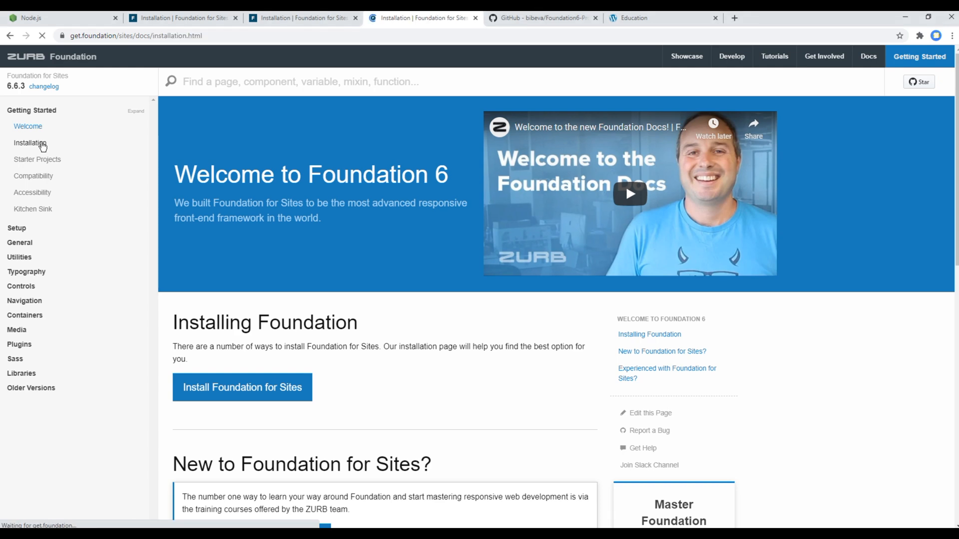
pyautogui.scroll(-3)
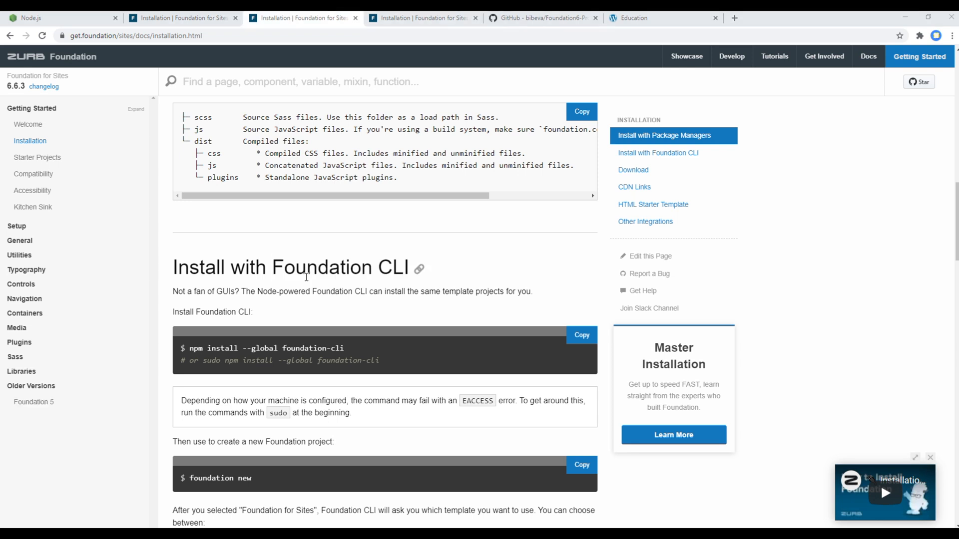
pyautogui.doubleClick(197, 348)
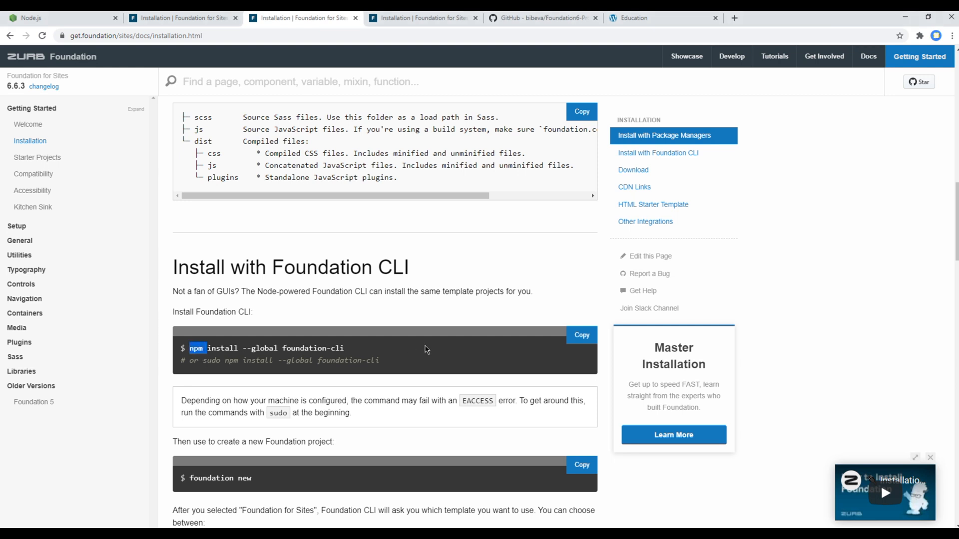
pyautogui.moveTo(423, 351)
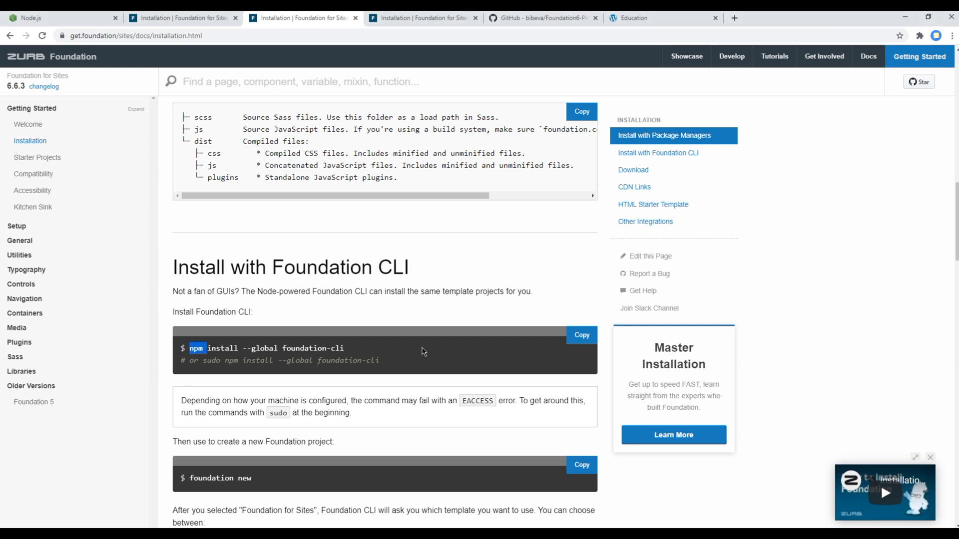
# Show the Node.js homepage offering 14.15.0 LTS and 15.1.0 Current Windows downloads
pyautogui.click(61, 17)
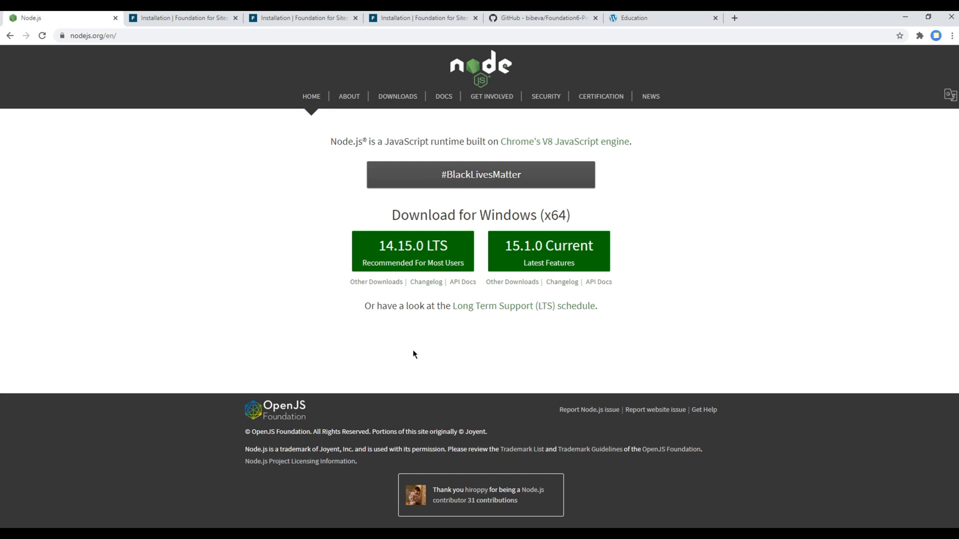
pyautogui.moveTo(409, 236)
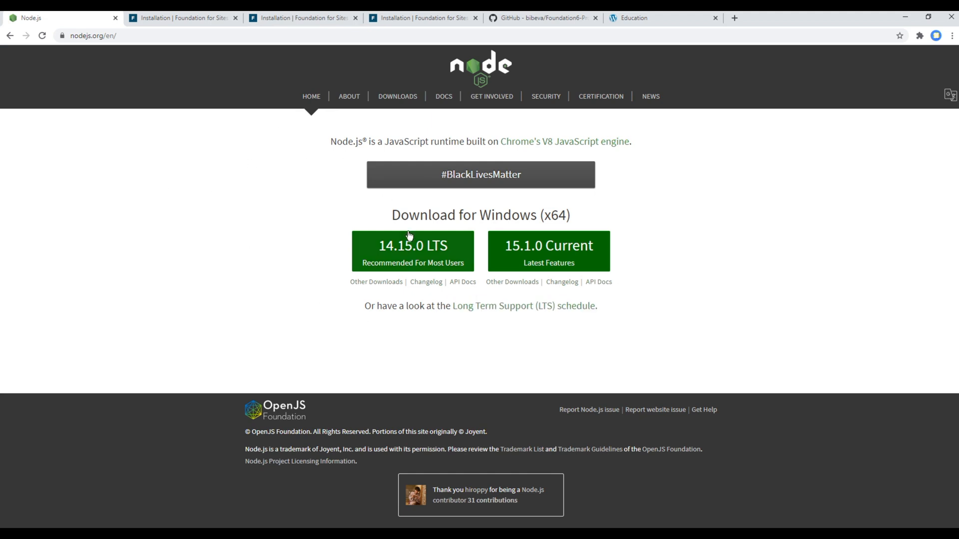
pyautogui.moveTo(375, 273)
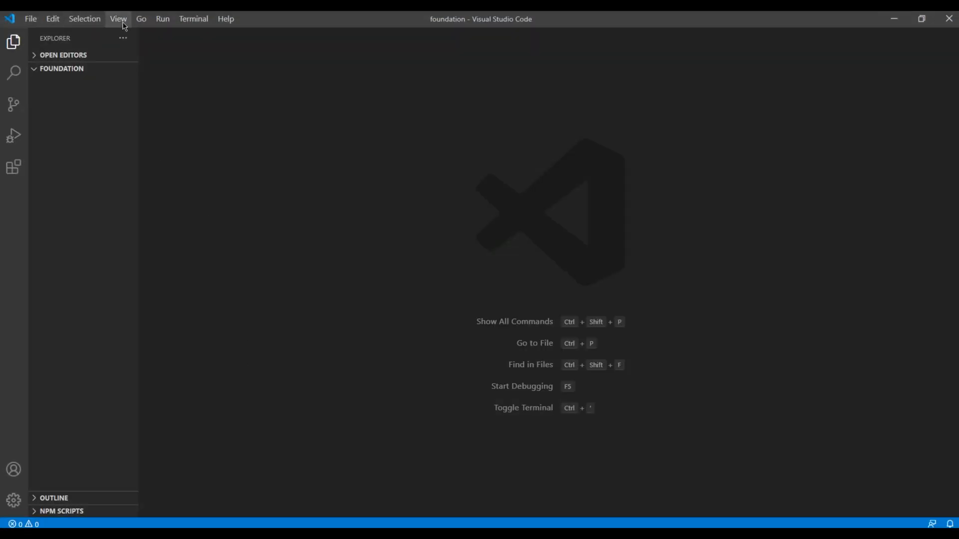
# Open an integrated terminal and check the Node (v10.16.0) and npm (6.9.0) versions
pyautogui.click(118, 19)
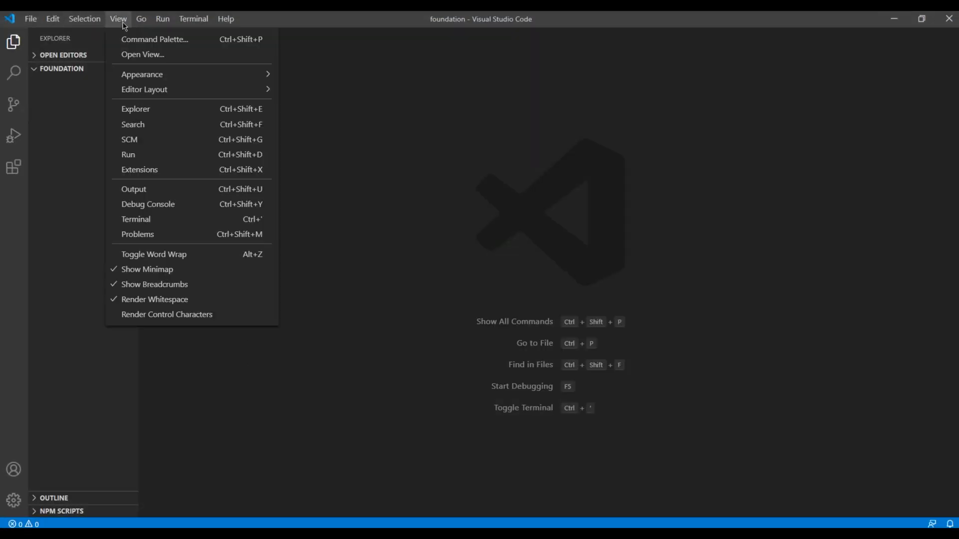
pyautogui.moveTo(139, 169)
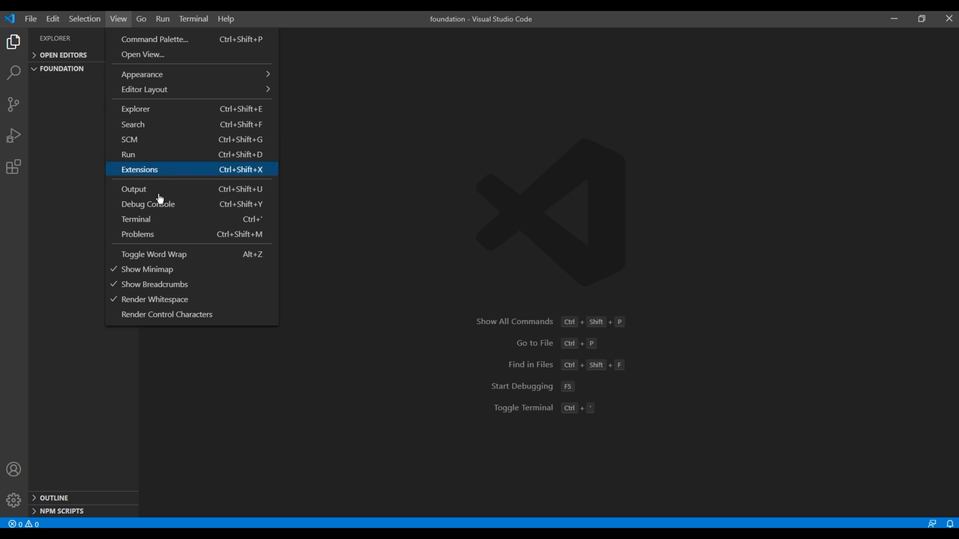
pyautogui.click(136, 219)
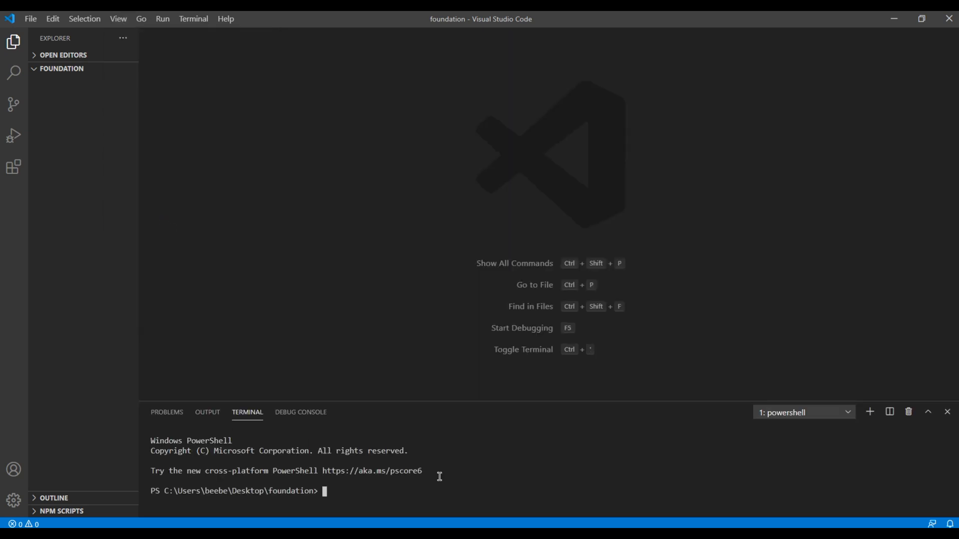
pyautogui.write('node -v')
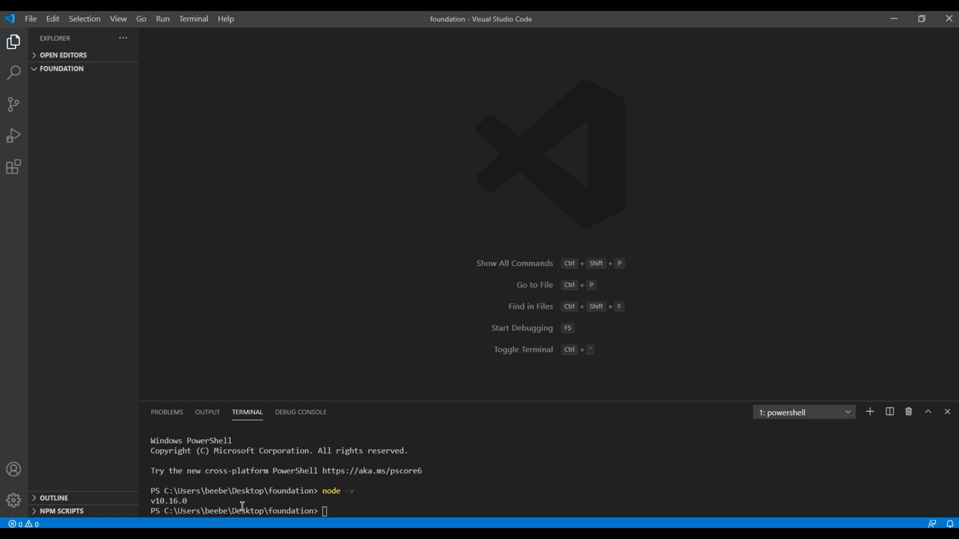
pyautogui.moveTo(387, 286)
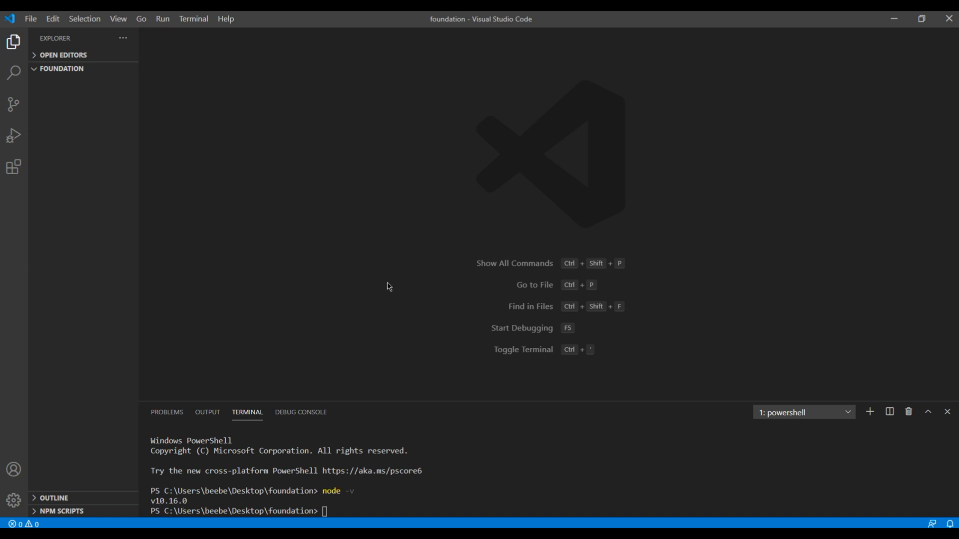
pyautogui.write('n')
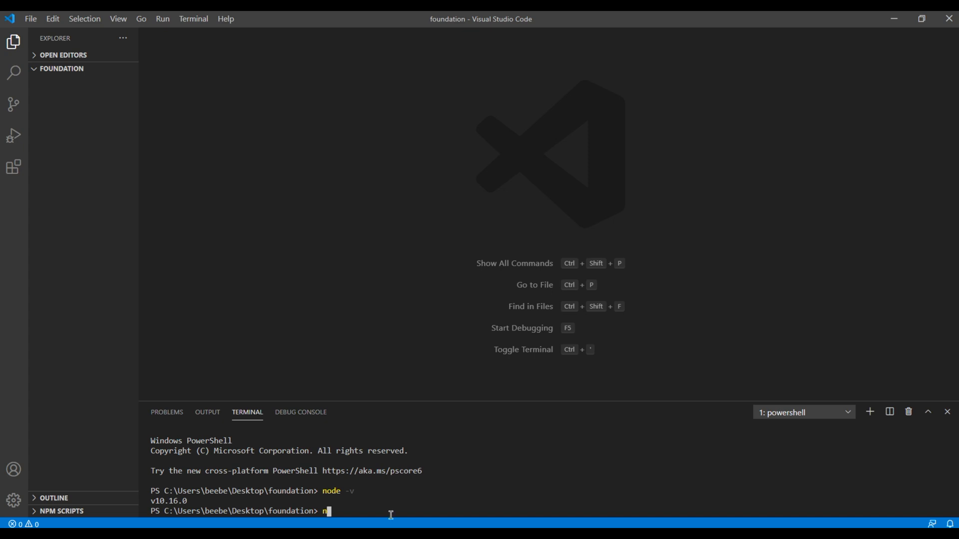
pyautogui.write('pm -v')
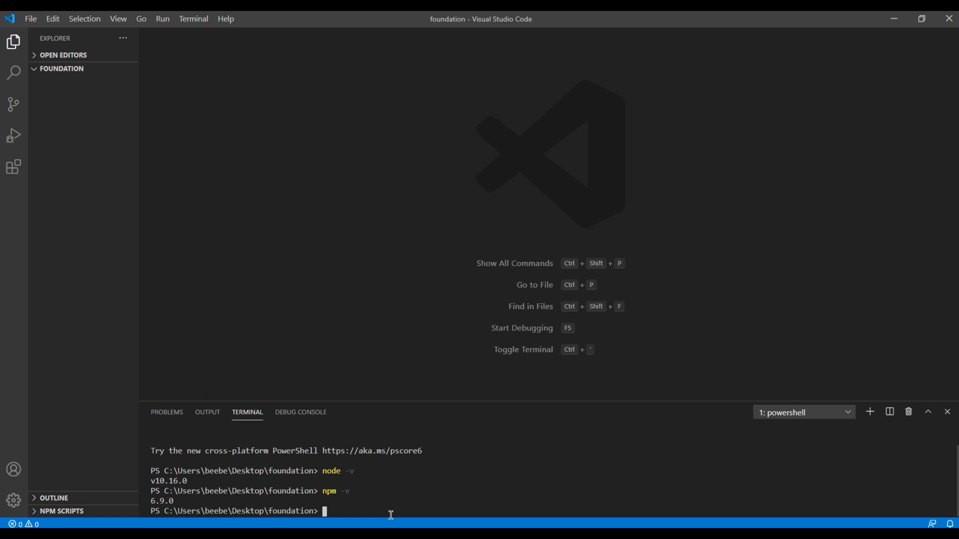
pyautogui.moveTo(175, 504)
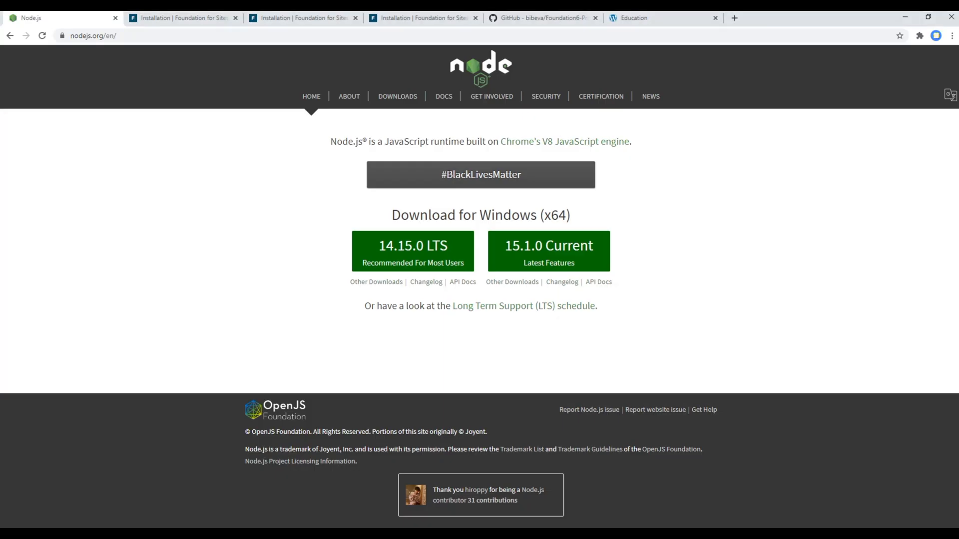
# Return to the installation guide and select the 'npm install --global foundation-cli' command
pyautogui.click(304, 17)
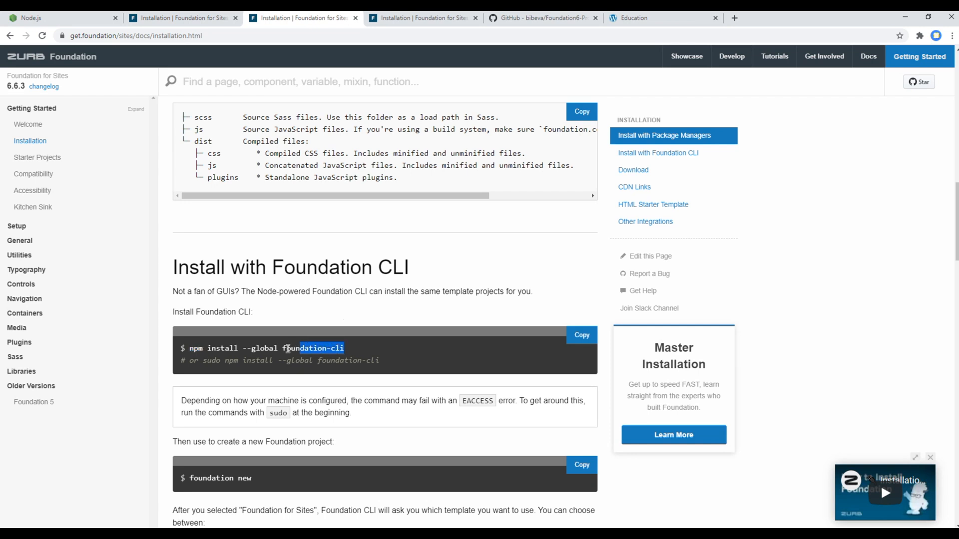
pyautogui.tripleClick(266, 348)
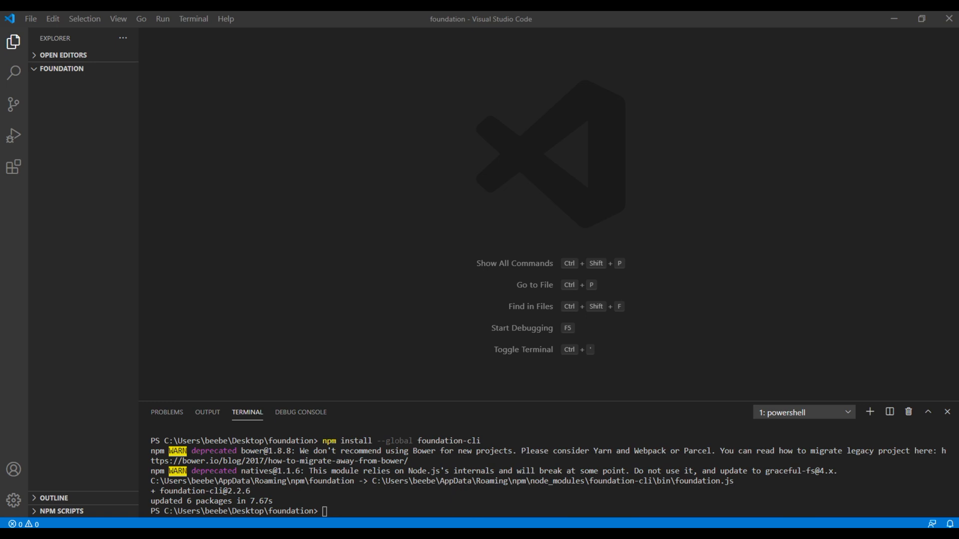
pyautogui.moveTo(321, 186)
pyautogui.write('foundation ')
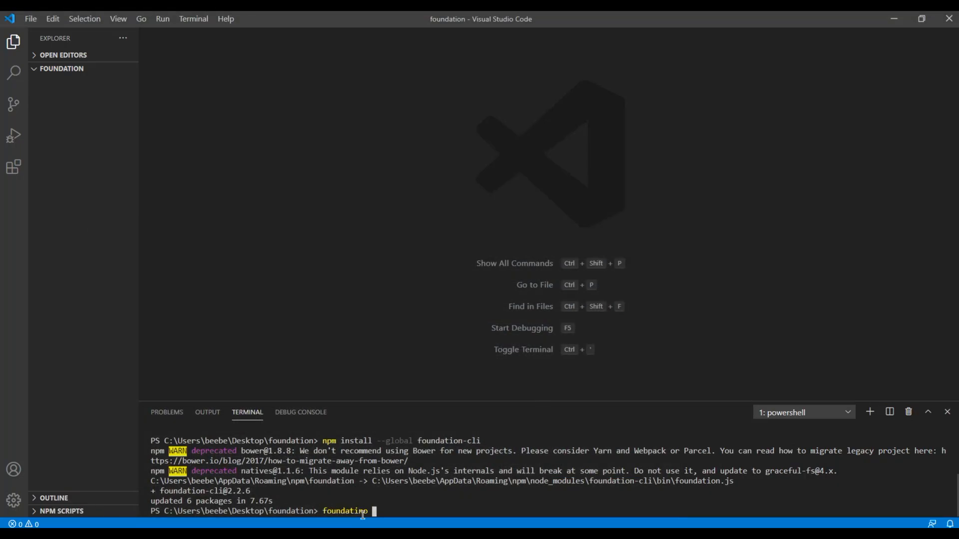
# Run 'foundation new' for a website project named Education and begin choosing its template
pyautogui.write('new')
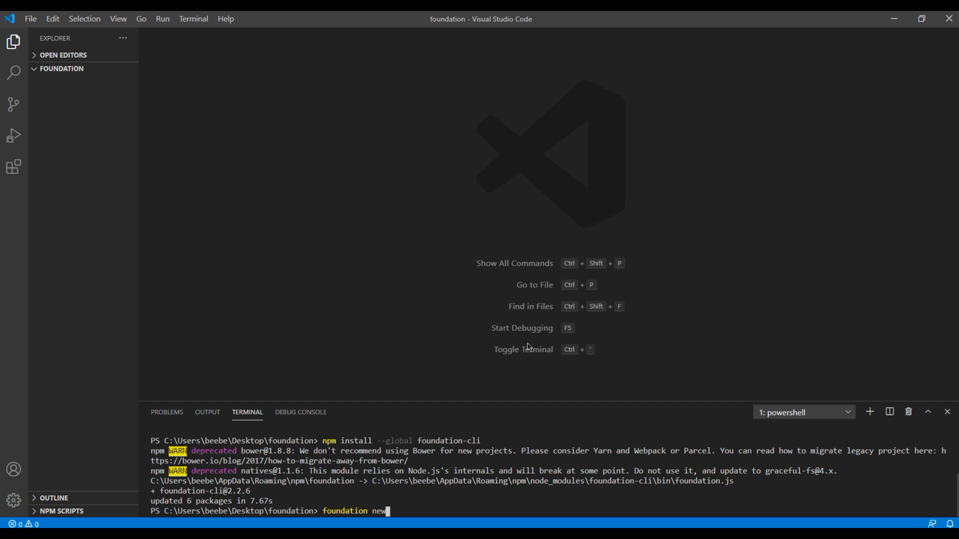
pyautogui.press('enter')
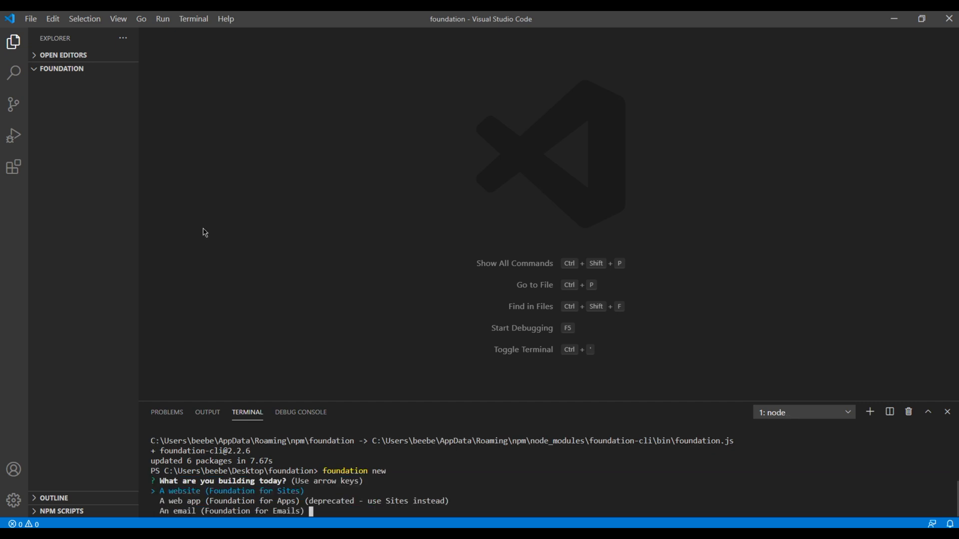
pyautogui.moveTo(420, 449)
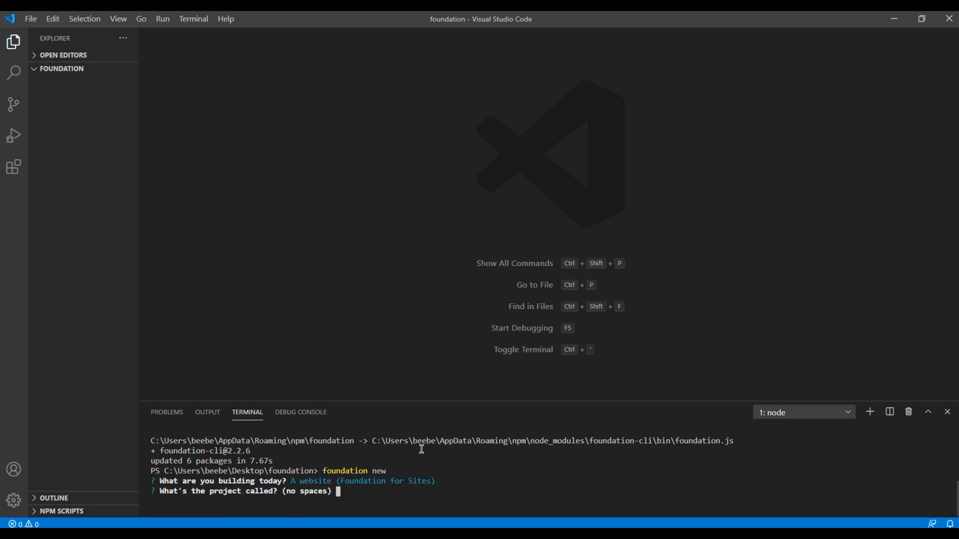
pyautogui.write('E')
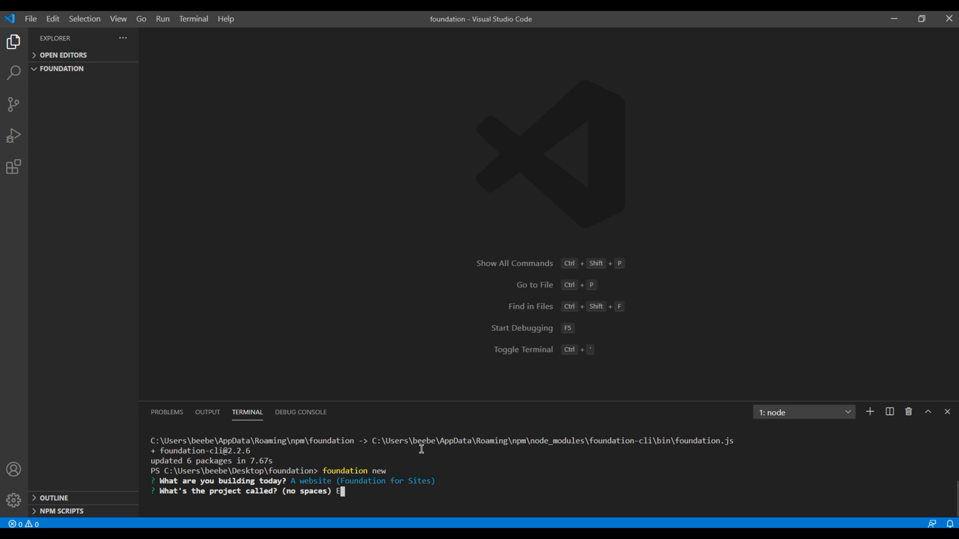
pyautogui.write('Education')
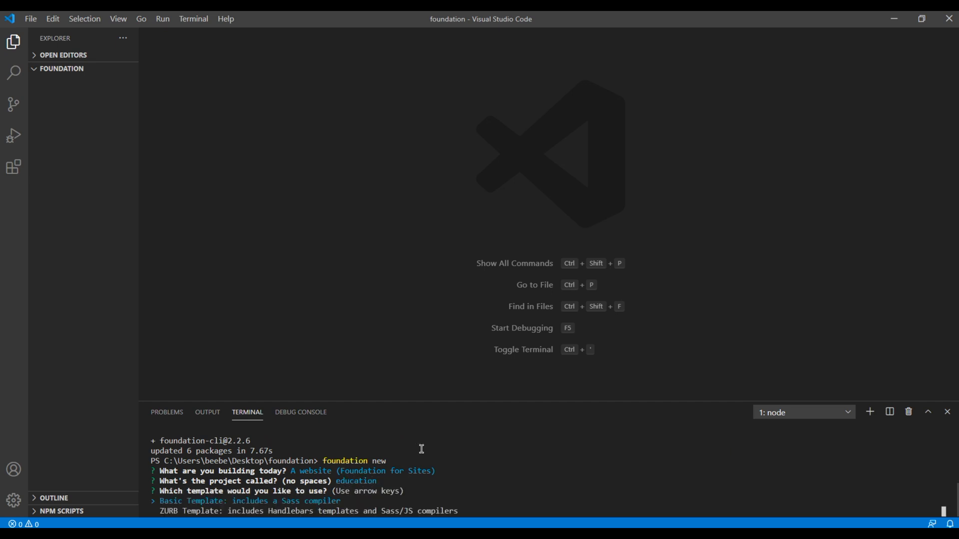
pyautogui.moveTo(384, 487)
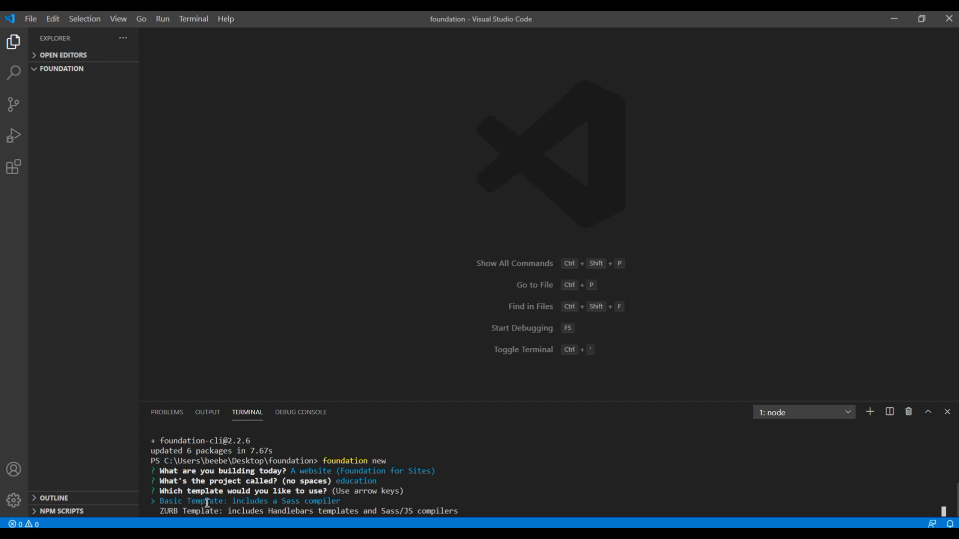
pyautogui.moveTo(316, 368)
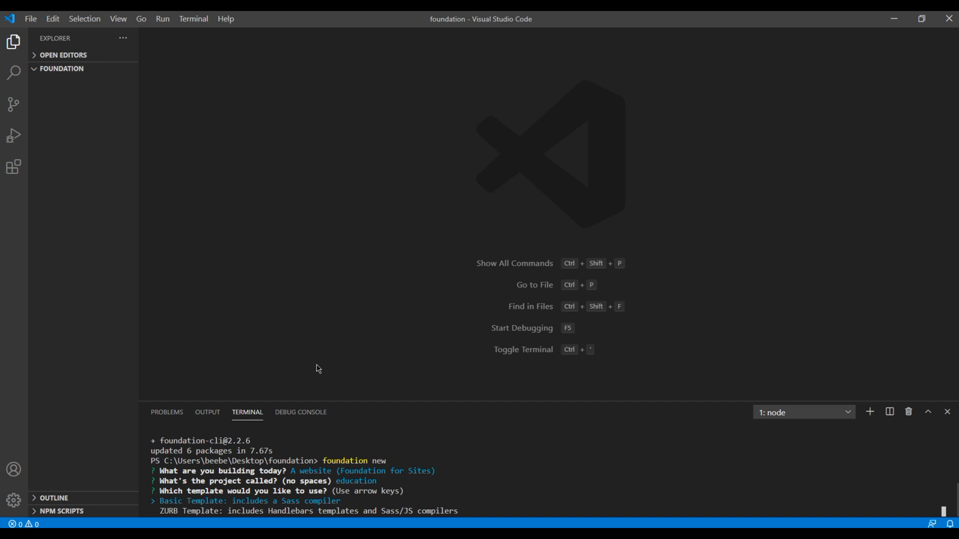
pyautogui.press('Down')
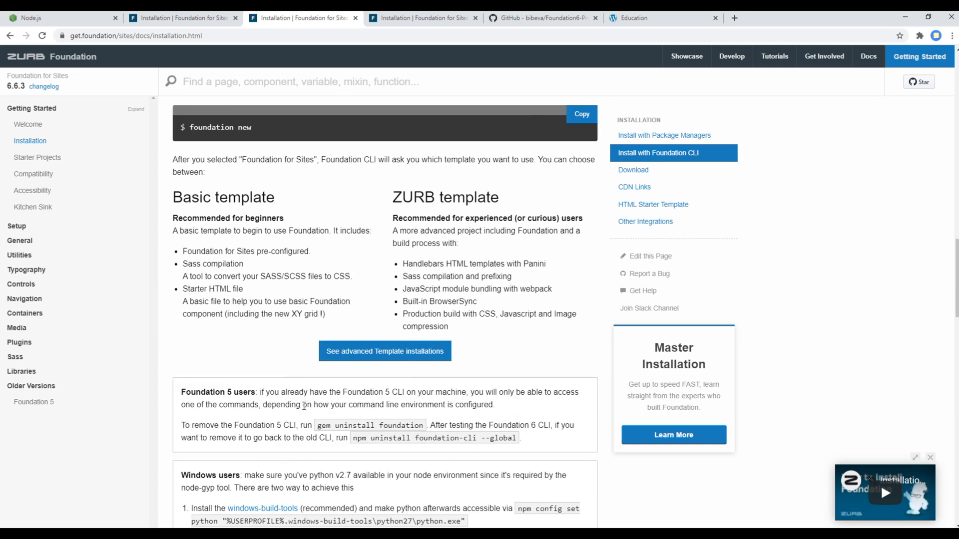
pyautogui.moveTo(173, 196); pyautogui.dragTo(450, 327)
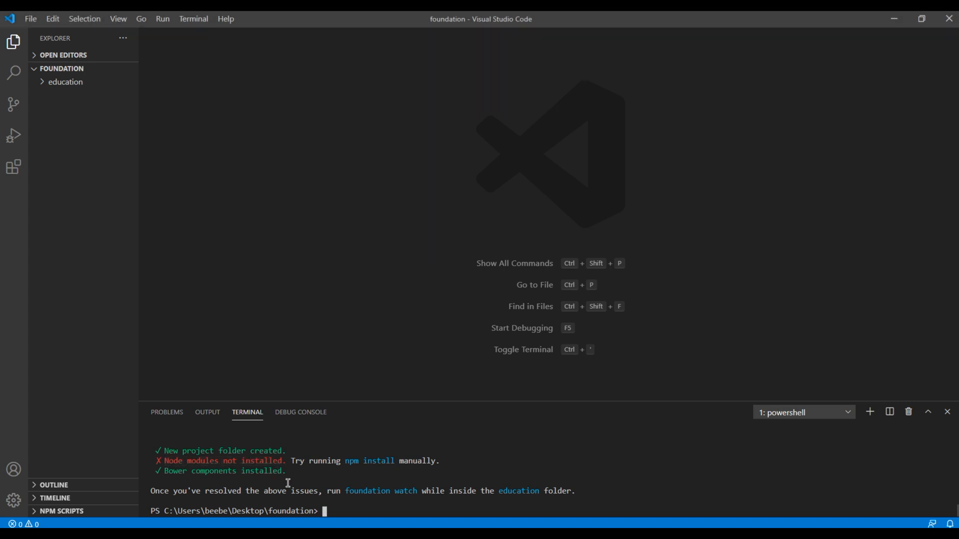
pyautogui.moveTo(358, 477)
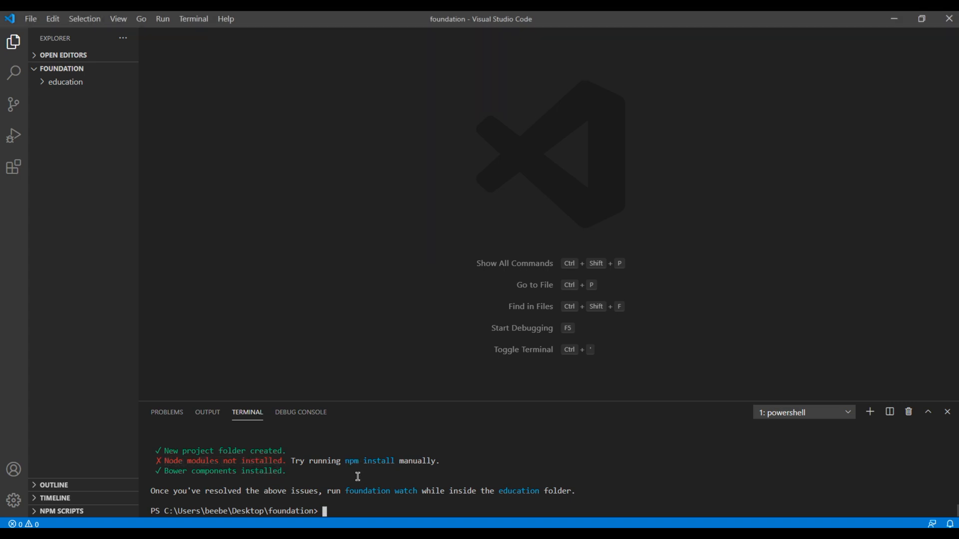
pyautogui.moveTo(357, 310)
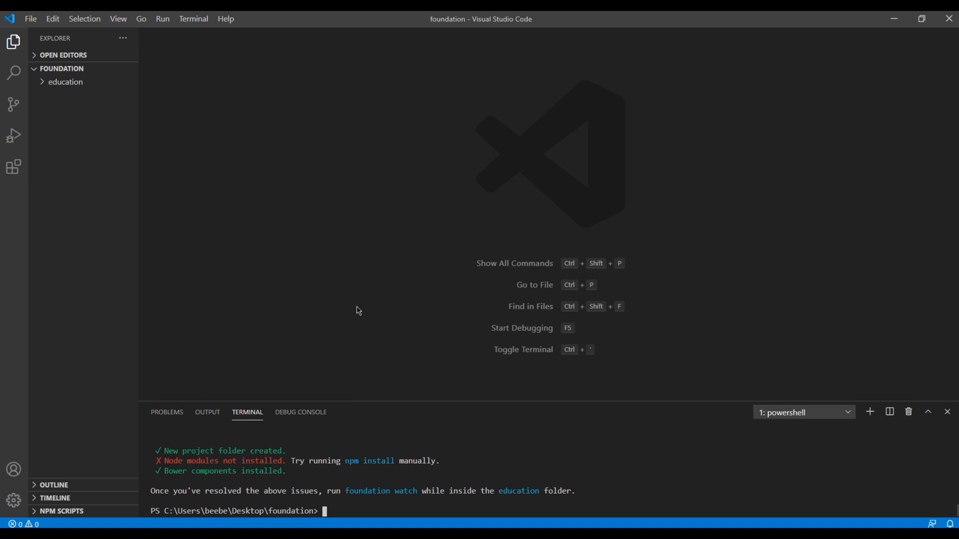
# Run npm install, expand the education folder, and launch 'foundation watch'
pyautogui.write('npm install')
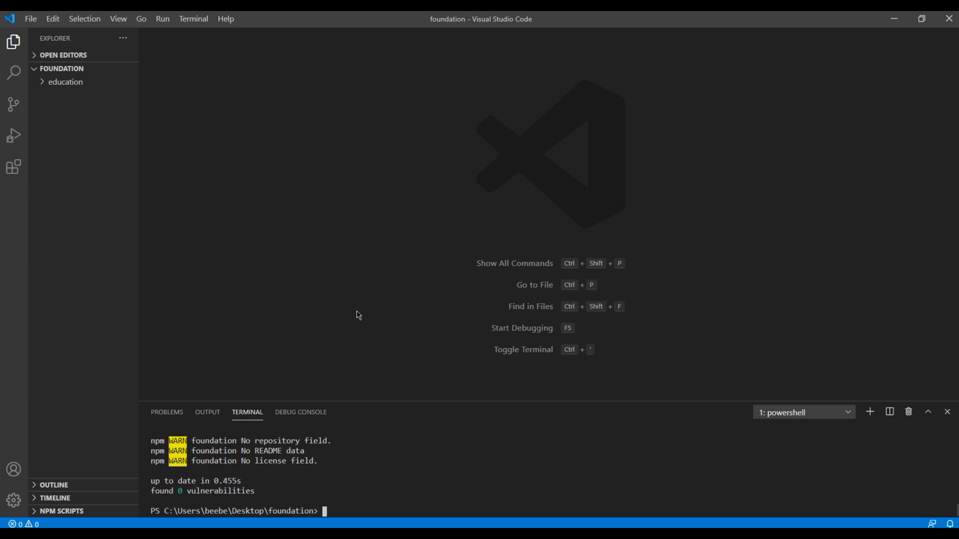
pyautogui.click(65, 82)
pyautogui.write('cd education')
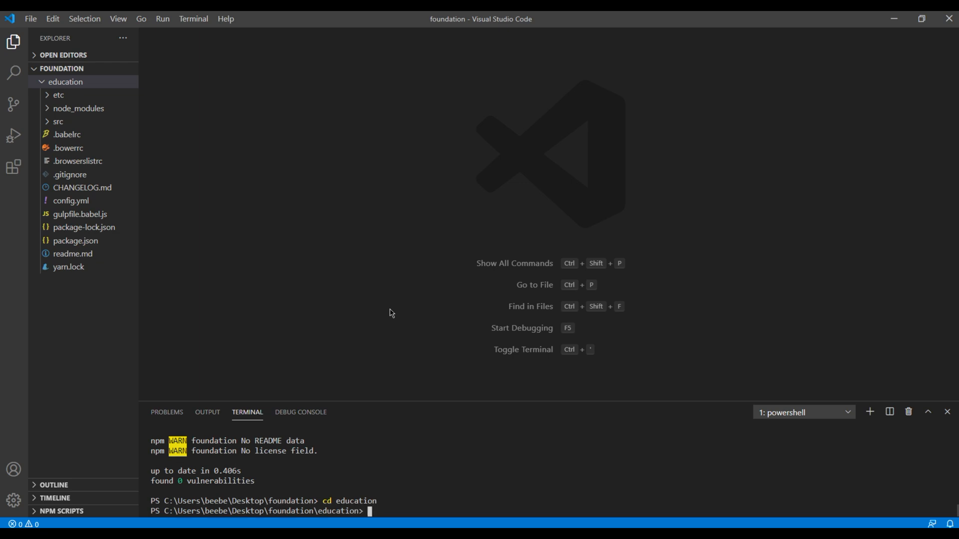
pyautogui.write('foundation')
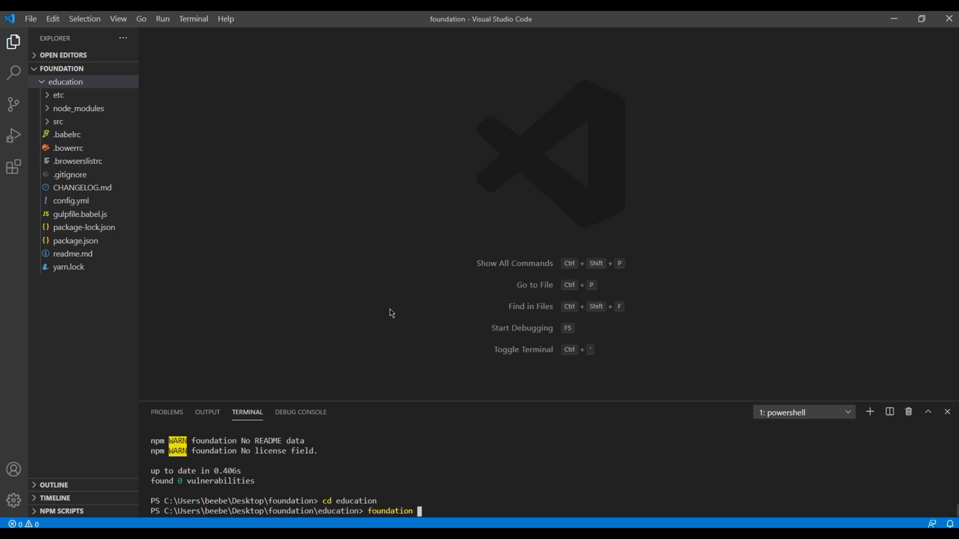
pyautogui.write('watch')
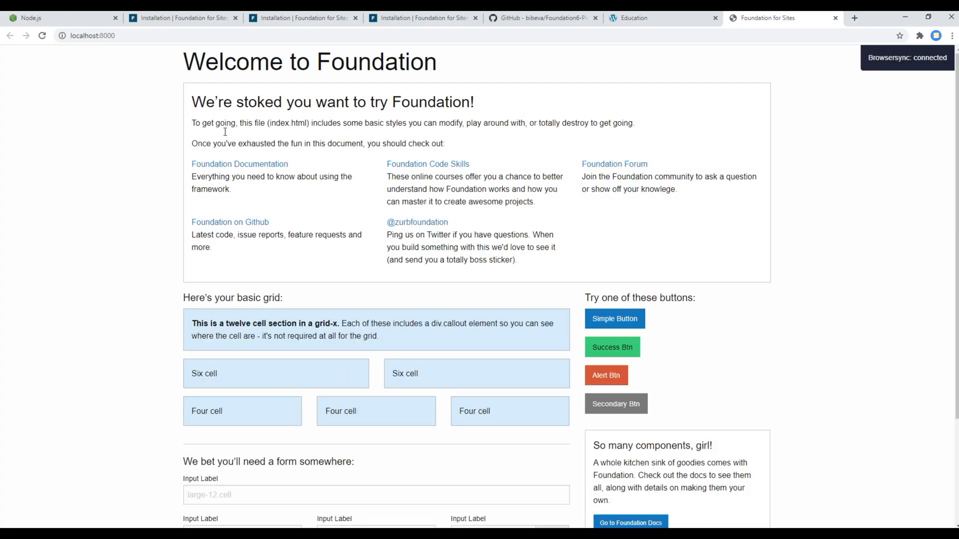
# Check the Welcome to Foundation starter page on localhost:8000, highlighting its heading
pyautogui.click(89, 36)
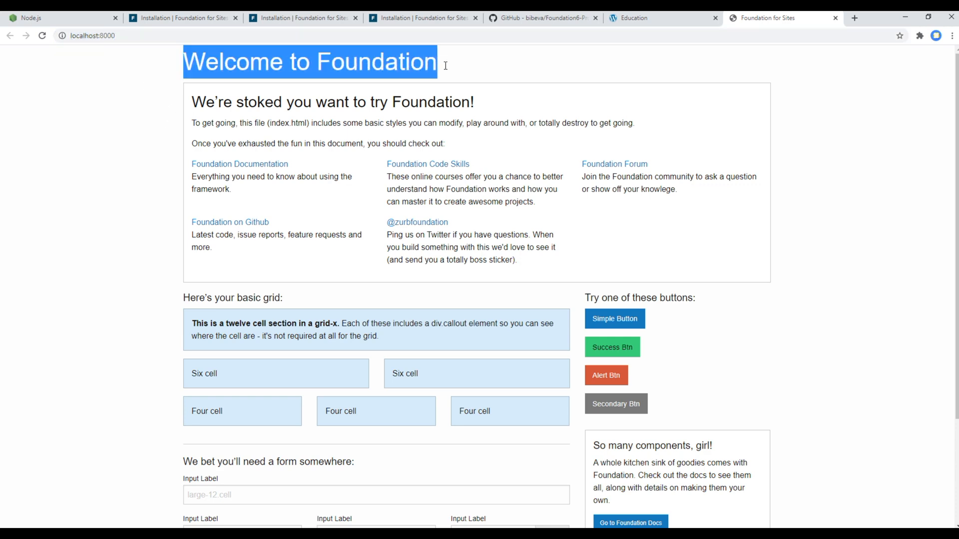
pyautogui.click(367, 238)
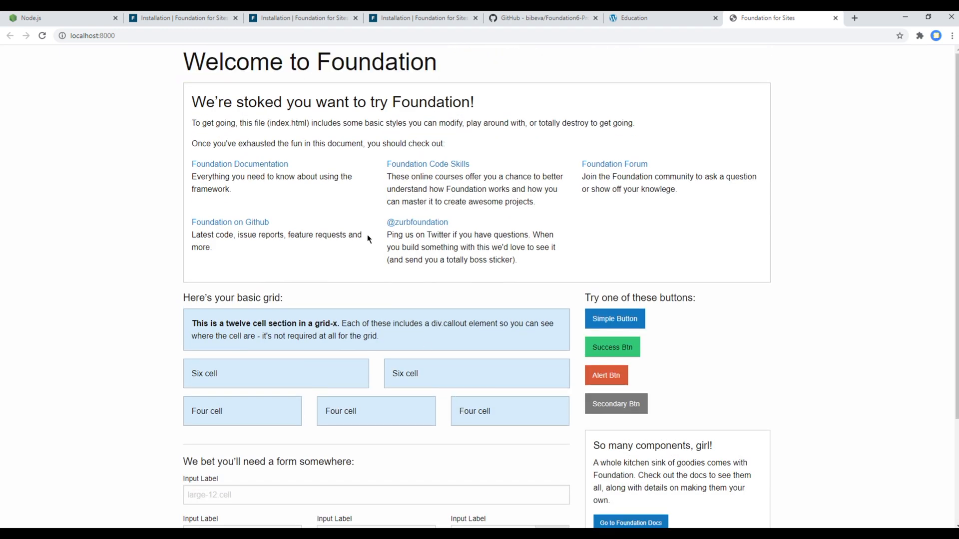
pyautogui.moveTo(93, 257)
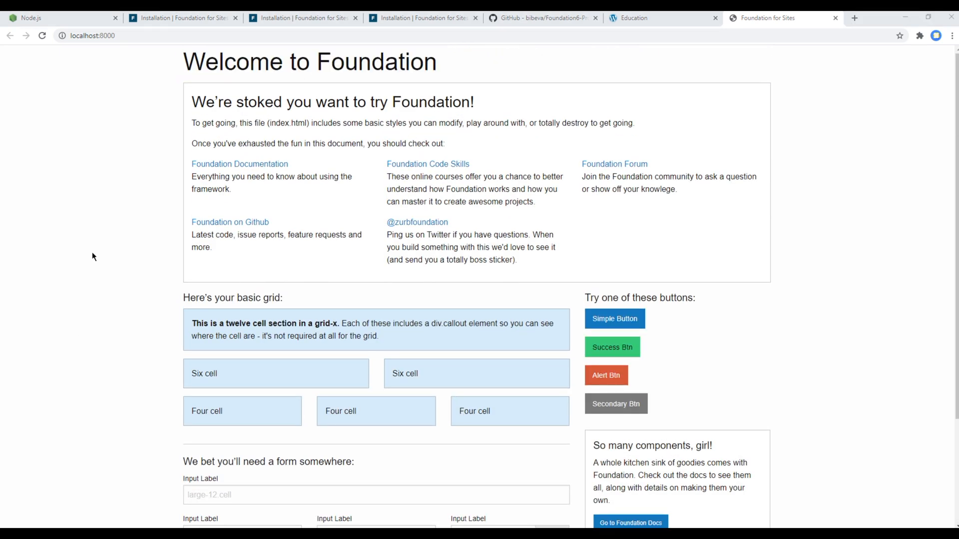
pyautogui.moveTo(881, 142)
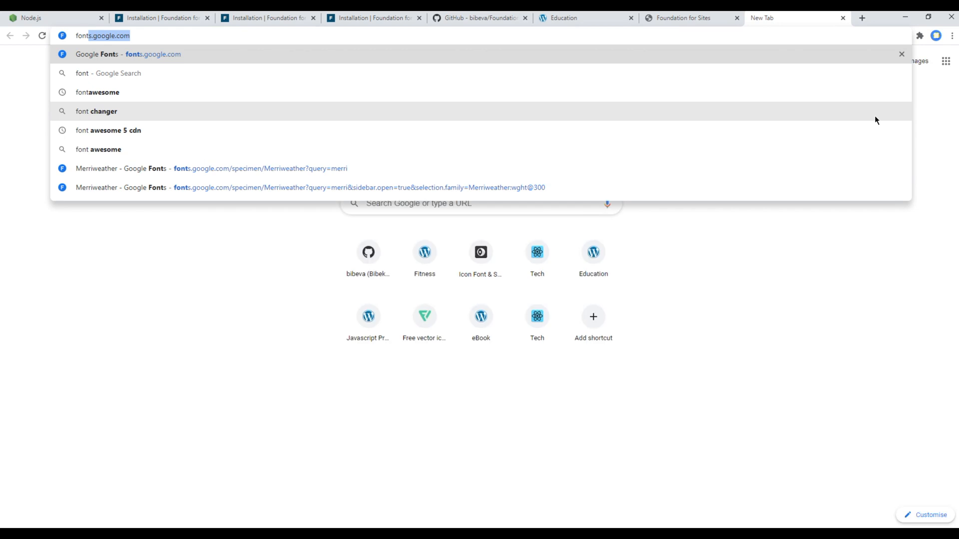
# Search 'font awesome 5' CDN and scroll to the cdnjs 5.15.1 stylesheet links
pyautogui.write('font awesome 5')
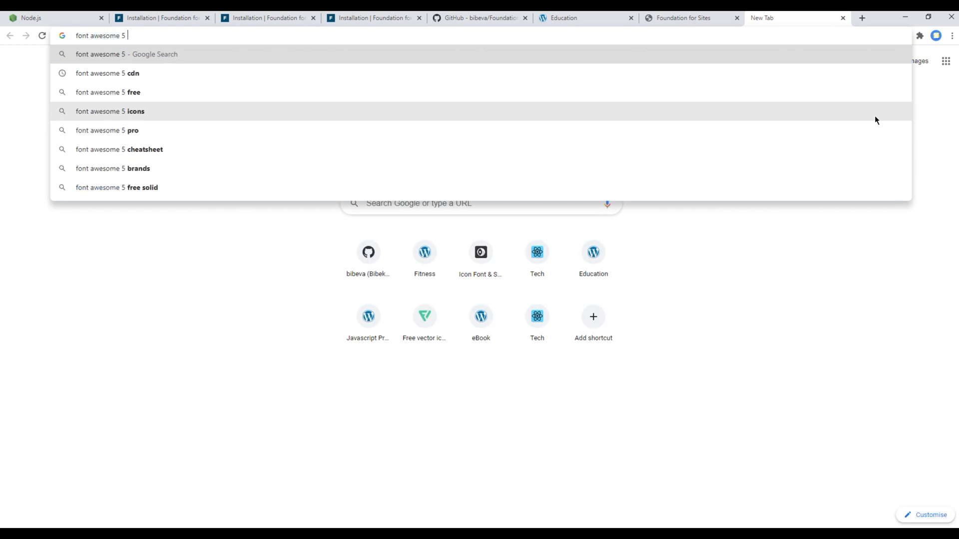
pyautogui.click(107, 73)
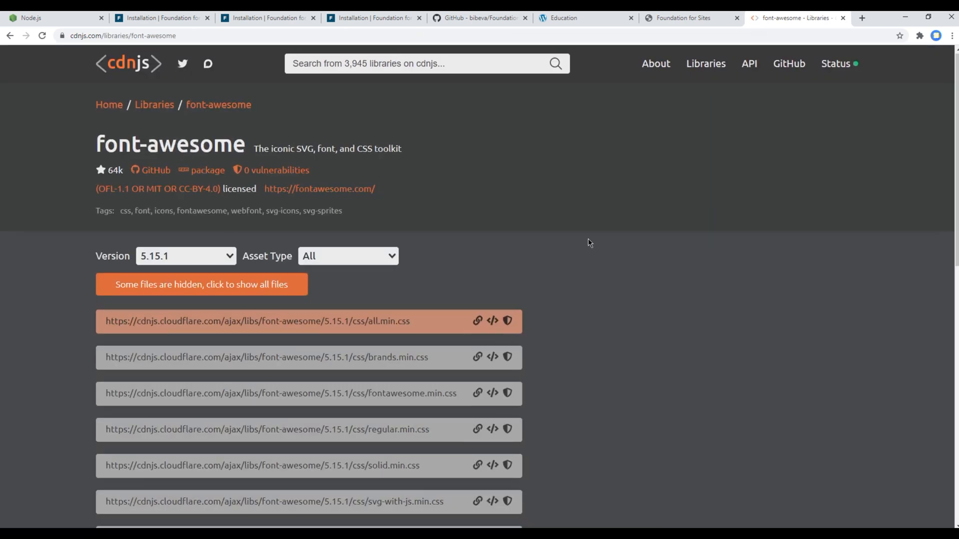
pyautogui.scroll(-3)
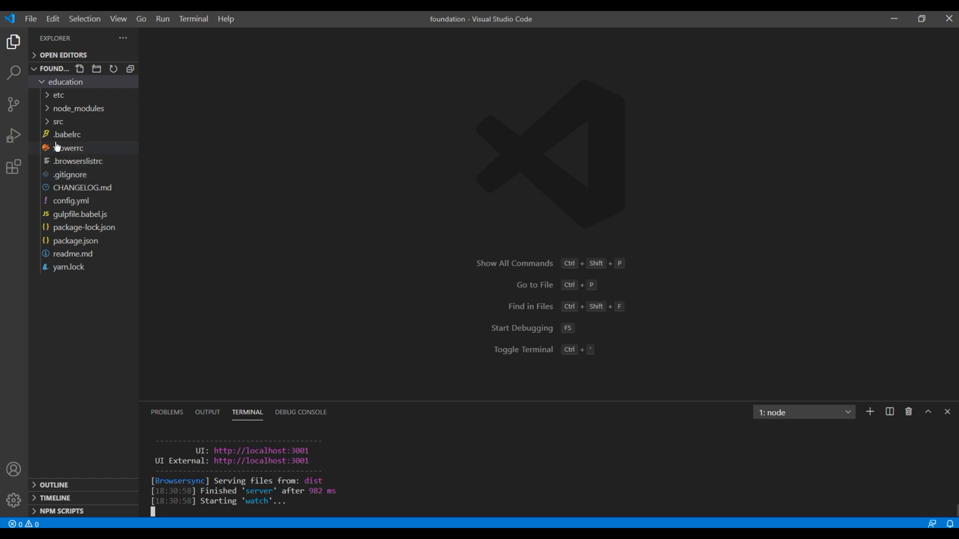
# Open the default.html layout from src > layouts
pyautogui.click(57, 121)
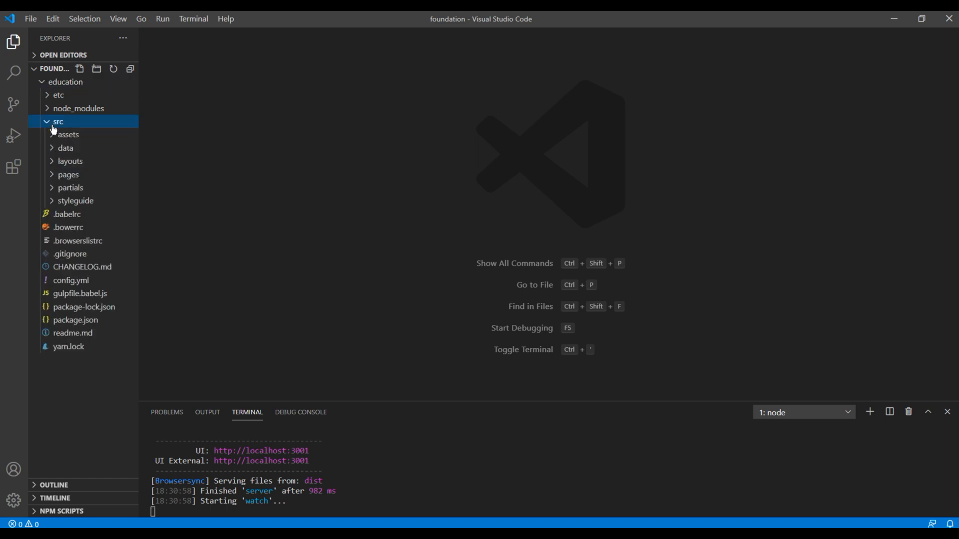
pyautogui.click(69, 161)
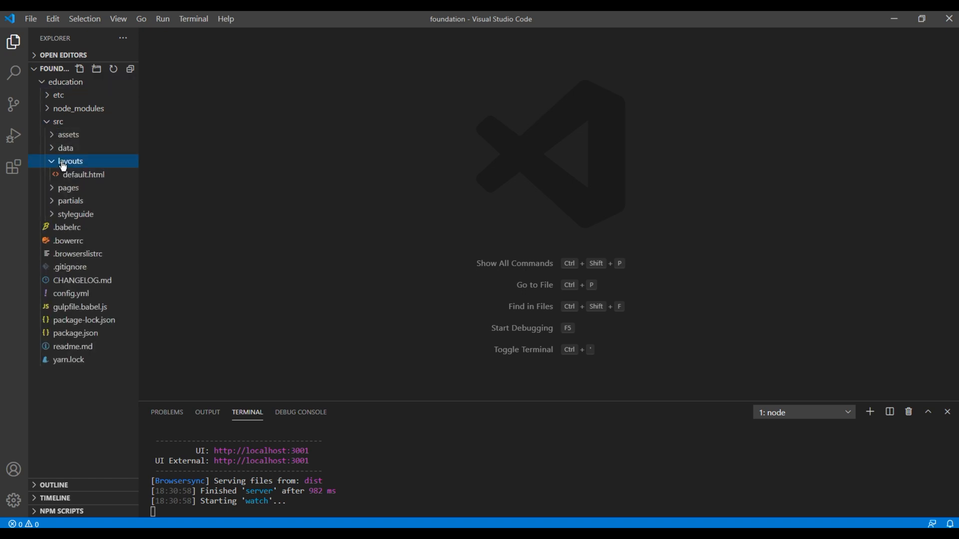
pyautogui.doubleClick(84, 175)
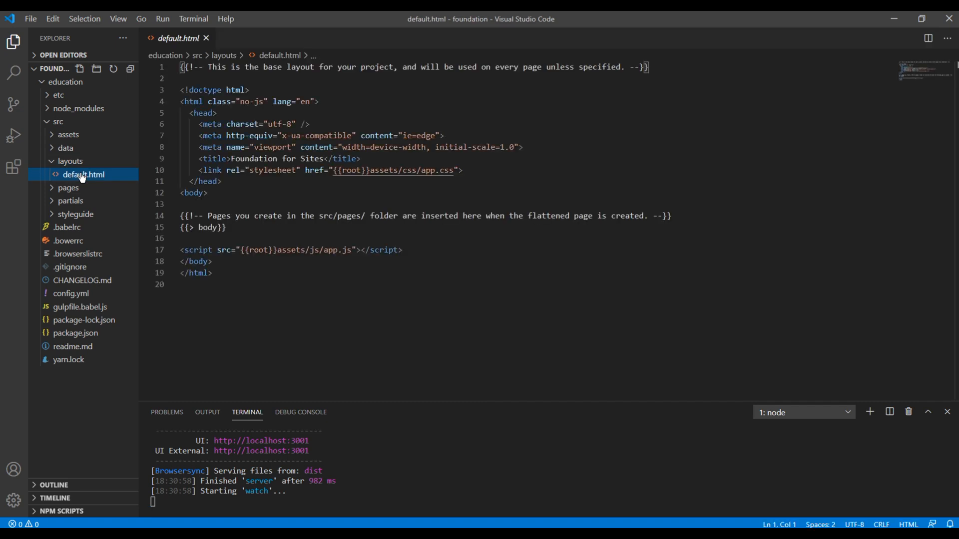
# Add a 'font awesome 5 cdn' comment and Font Awesome 5.15.1 stylesheet link after the title
pyautogui.click(360, 159)
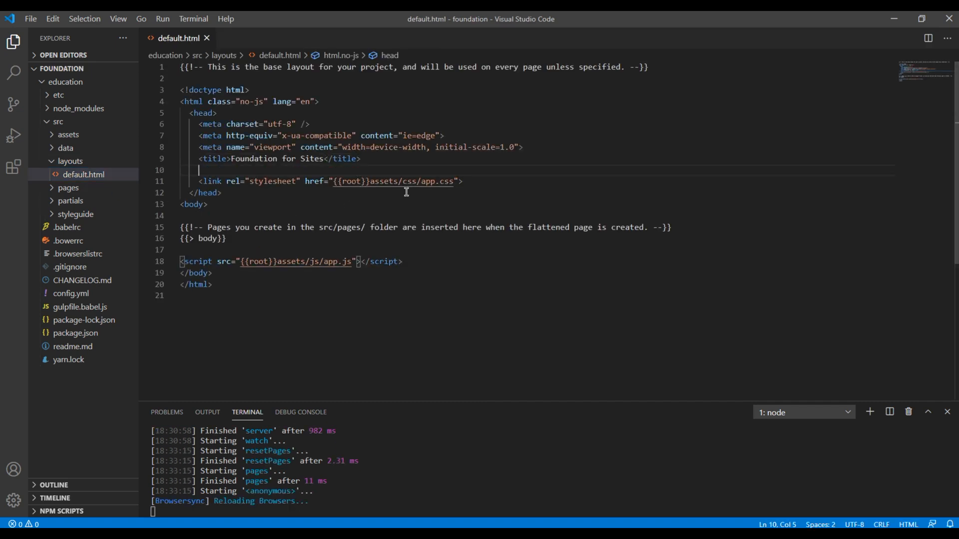
pyautogui.write('font awesome 5 cdn -->')
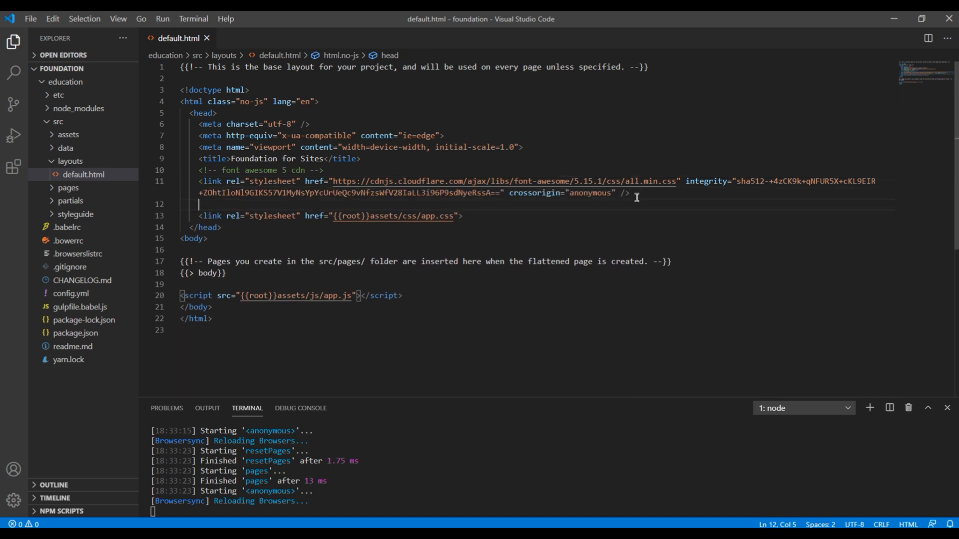
pyautogui.write('google.co')
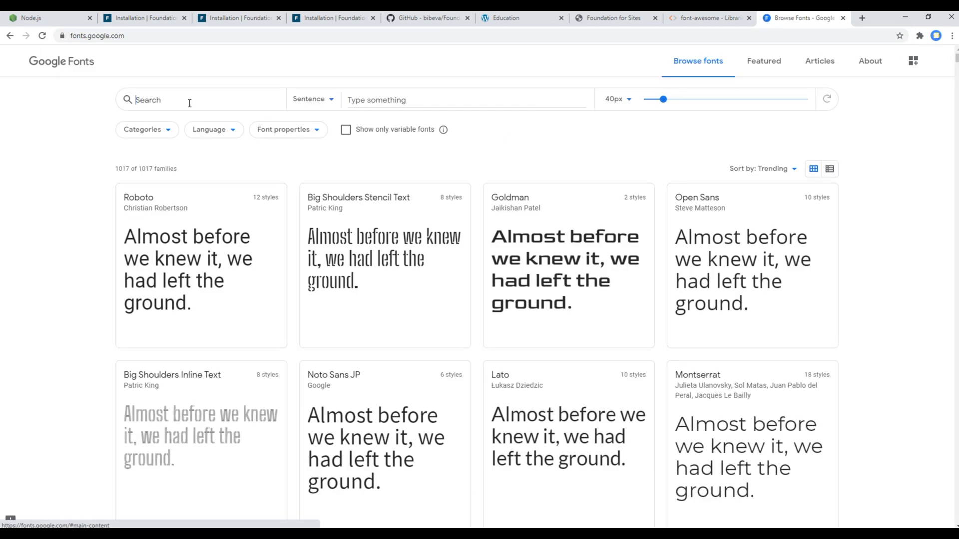
# Search Google Fonts for Merriweather and select its Regular 400 style
pyautogui.write('merr')
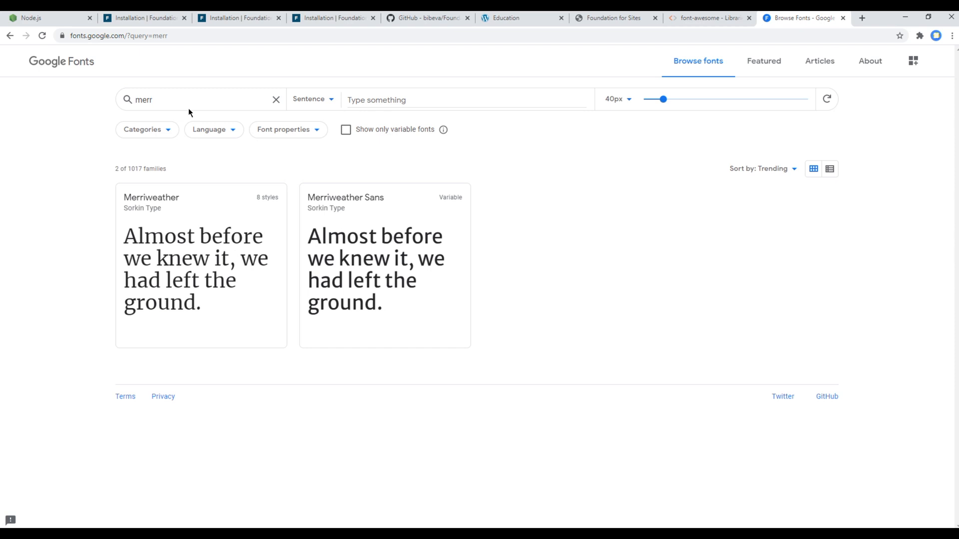
pyautogui.moveTo(196, 269)
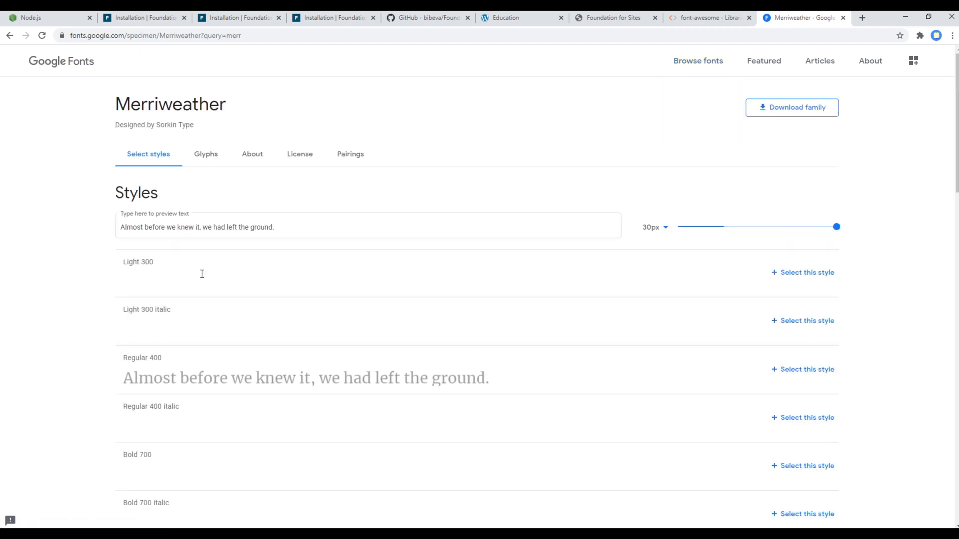
pyautogui.scroll(-3)
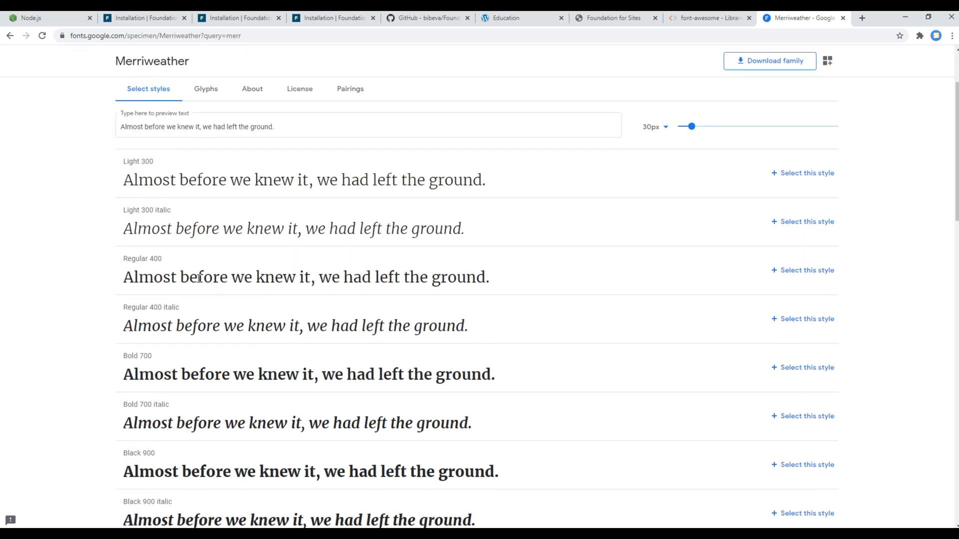
pyautogui.click(806, 270)
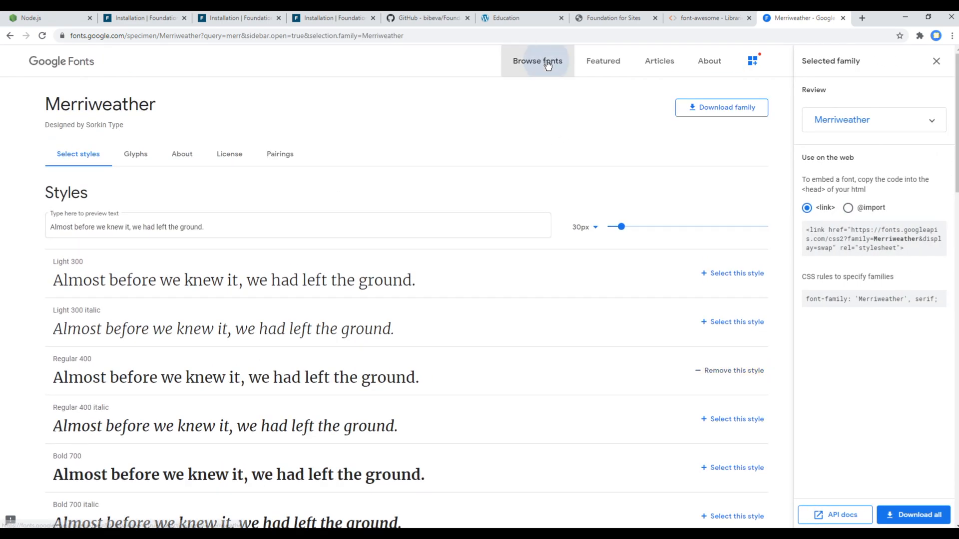
# Search for Quicksand and add its Regular 400 style to the selected families
pyautogui.click(537, 60)
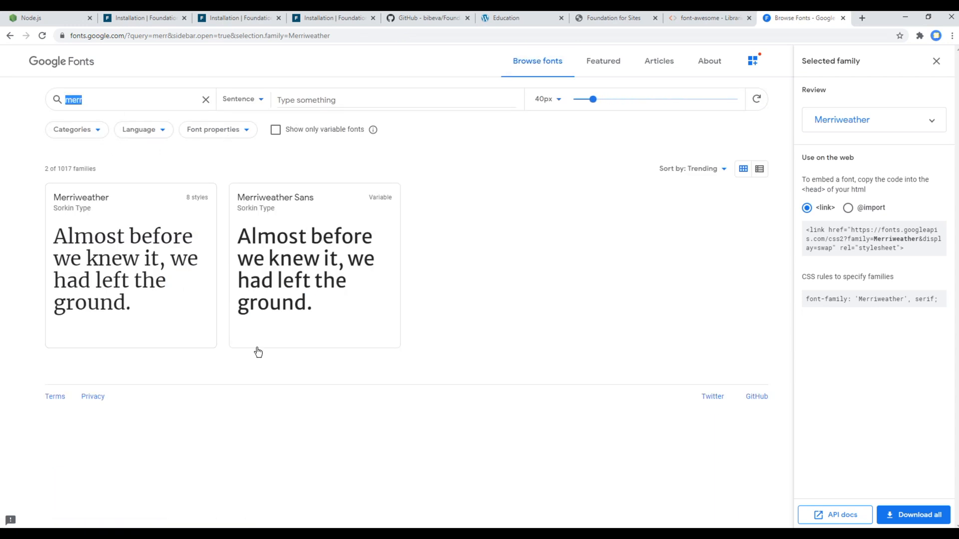
pyautogui.moveTo(99, 102)
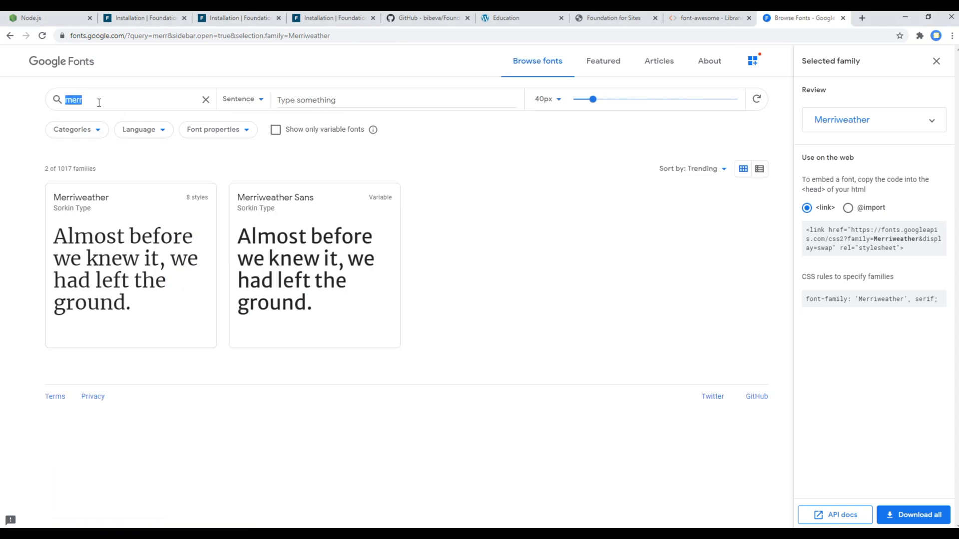
pyautogui.write('quick')
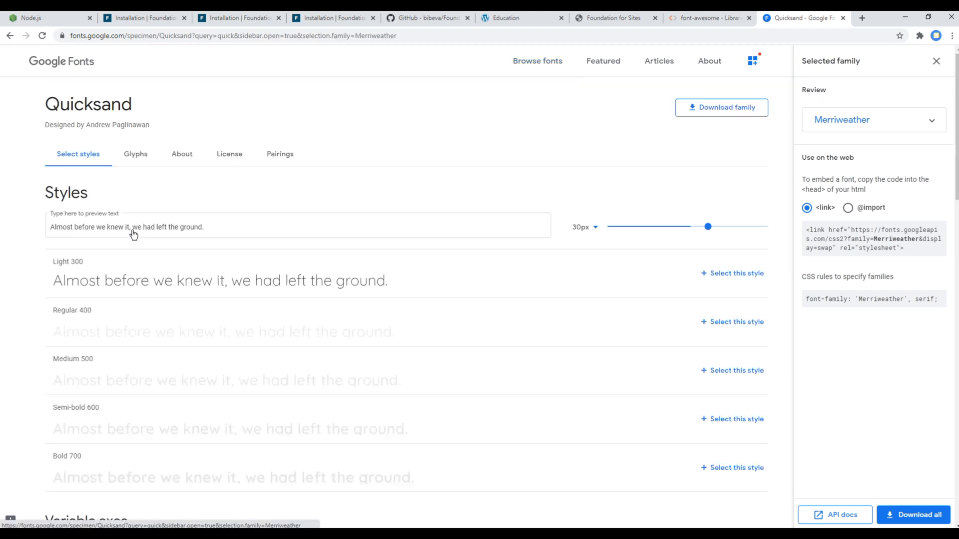
pyautogui.scroll(-3)
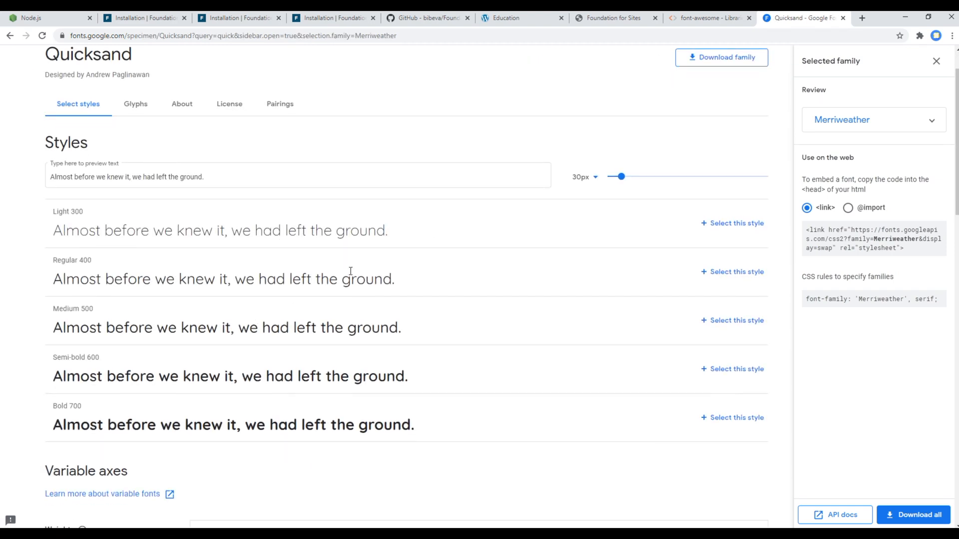
pyautogui.click(732, 272)
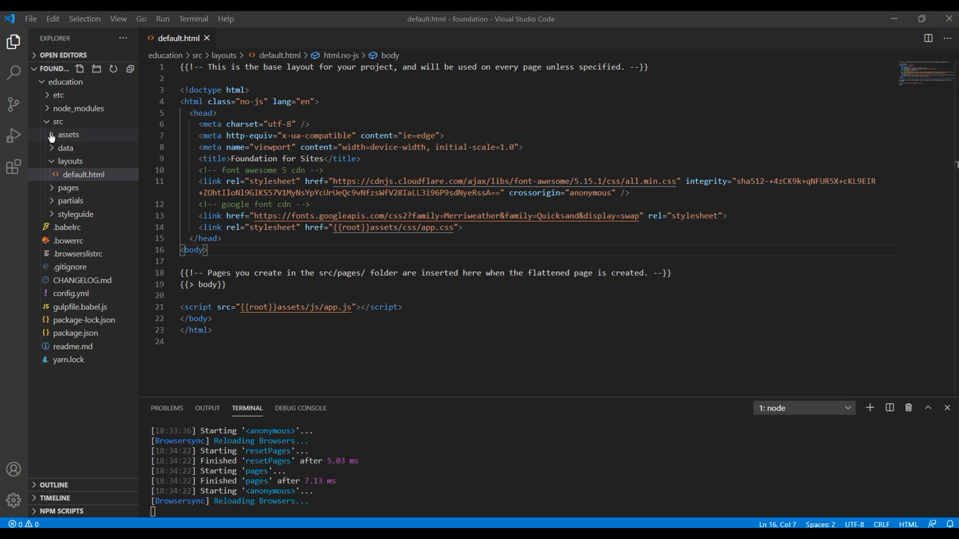
# Open _settings.scss from src/assets/scss and scroll to section 1. Global
pyautogui.click(67, 134)
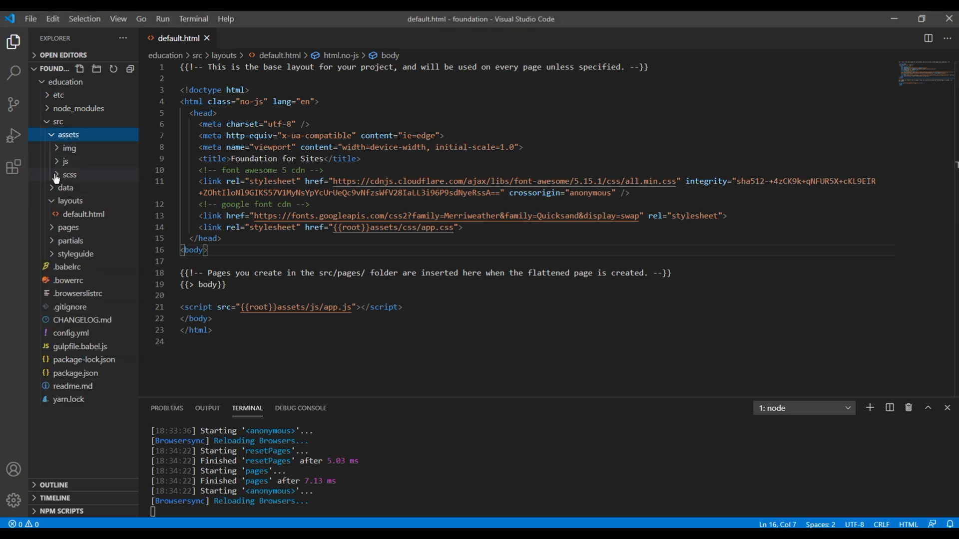
pyautogui.click(69, 174)
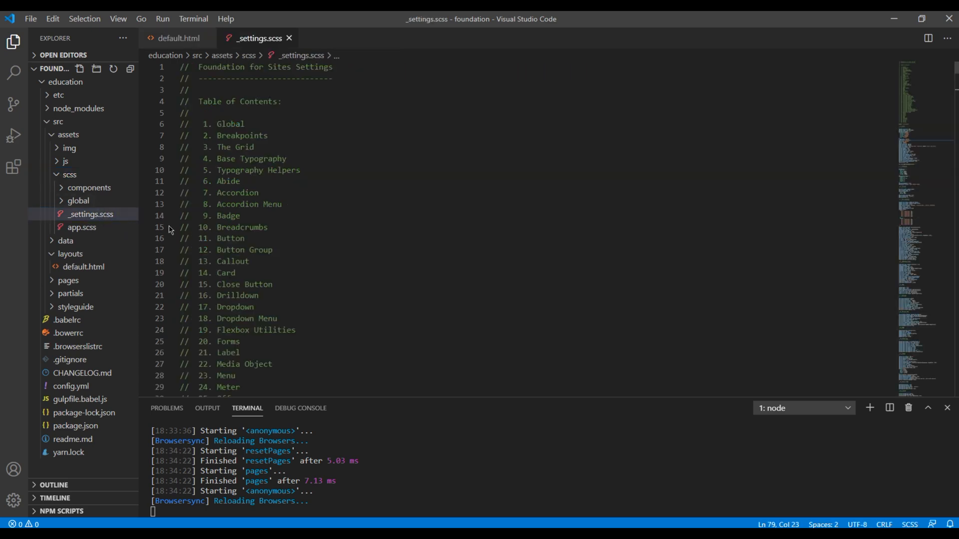
pyautogui.scroll(-3)
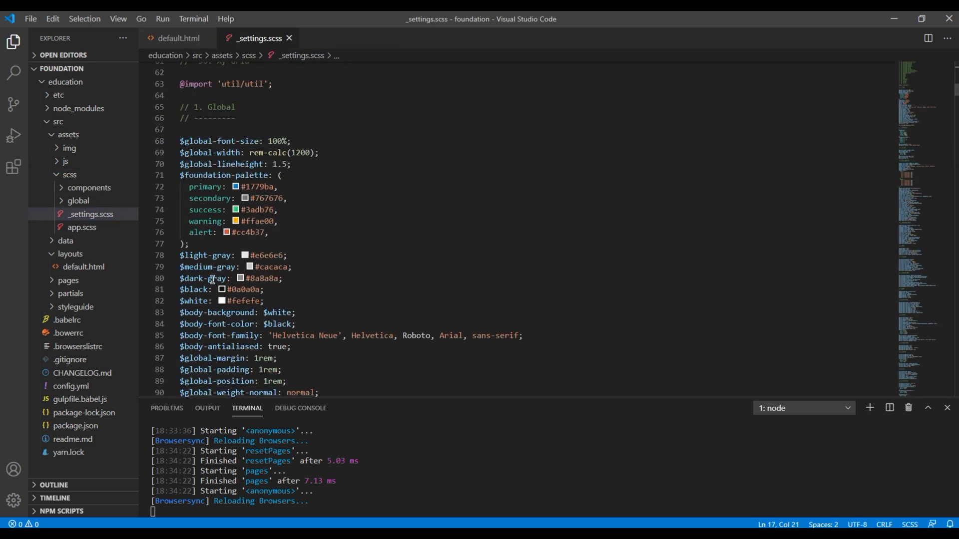
pyautogui.moveTo(501, 221)
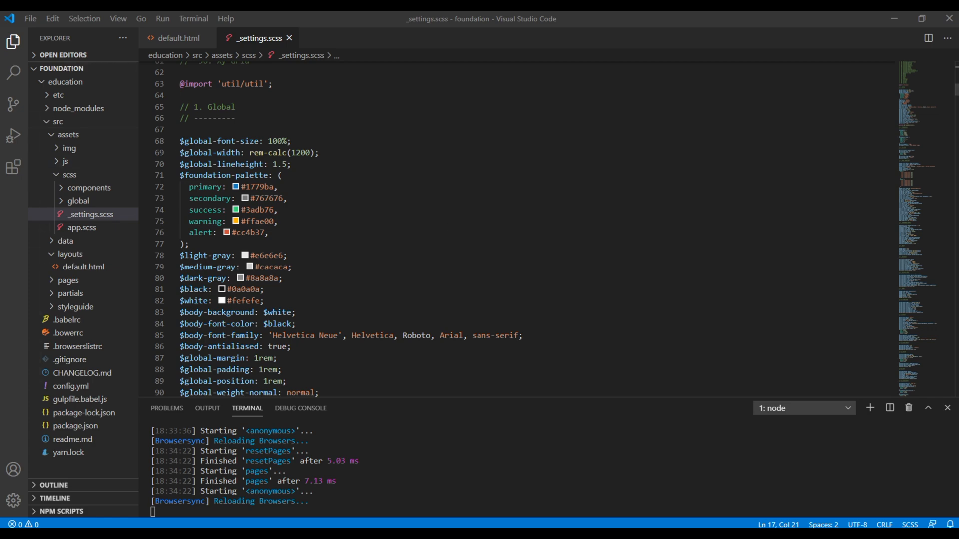
pyautogui.click(802, 18)
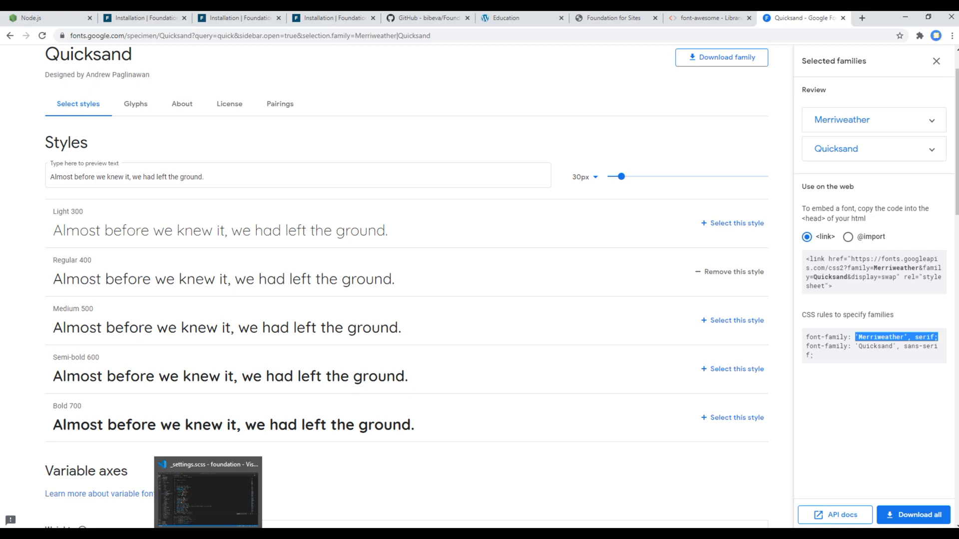
# Set header font 'Merriweather', serif, body font 'Quicksand', sans-serif, and primary #1877f2
pyautogui.click(208, 490)
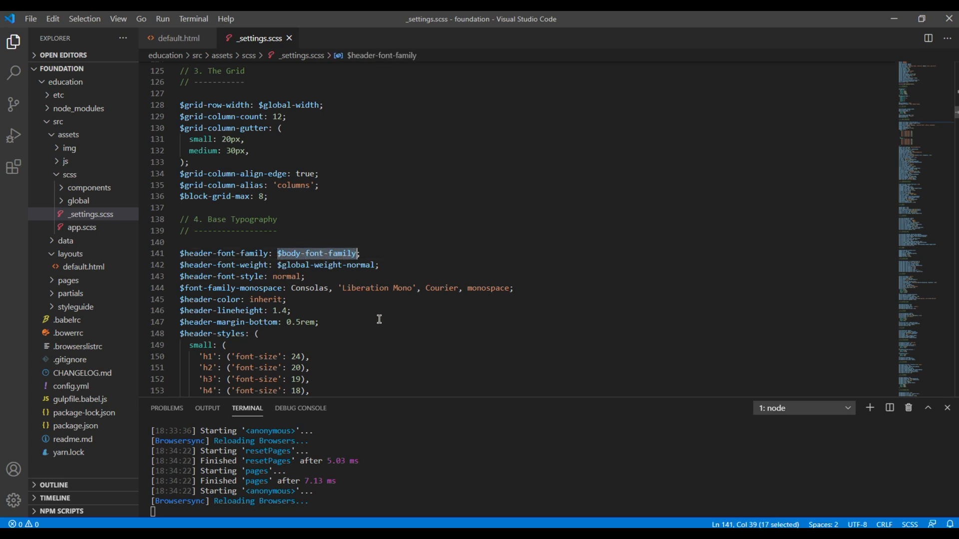
pyautogui.write("'Merriweather', serif;")
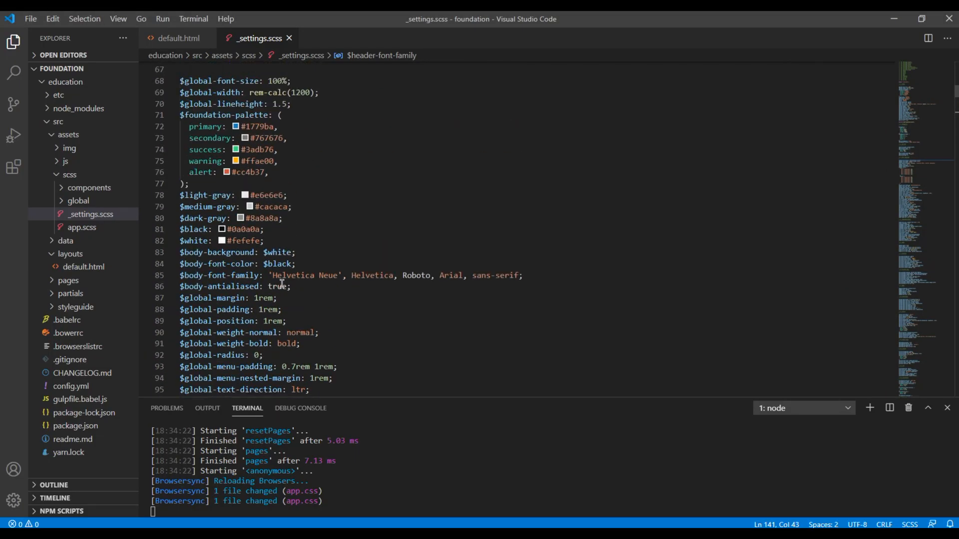
pyautogui.moveTo(272, 275); pyautogui.dragTo(292, 286)
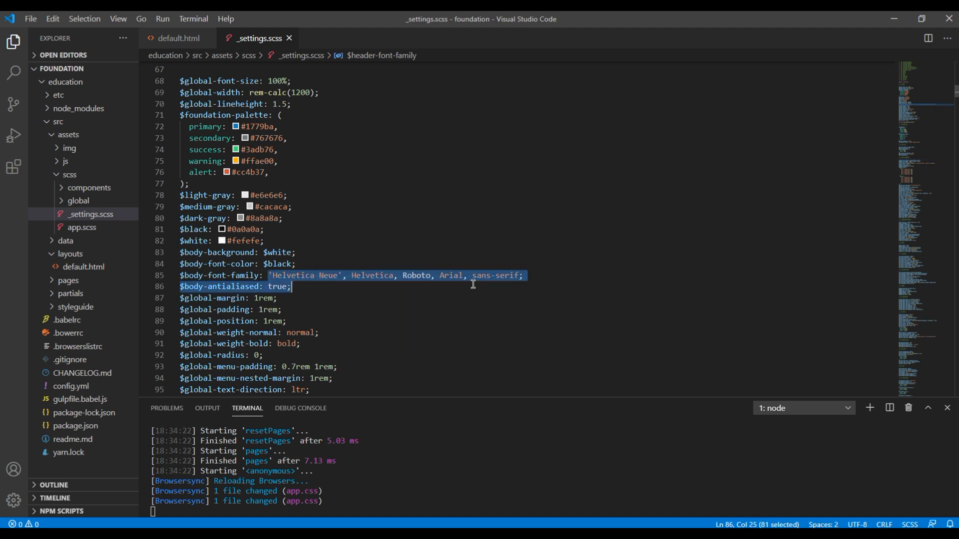
pyautogui.write("'Quicksand', sans-serif")
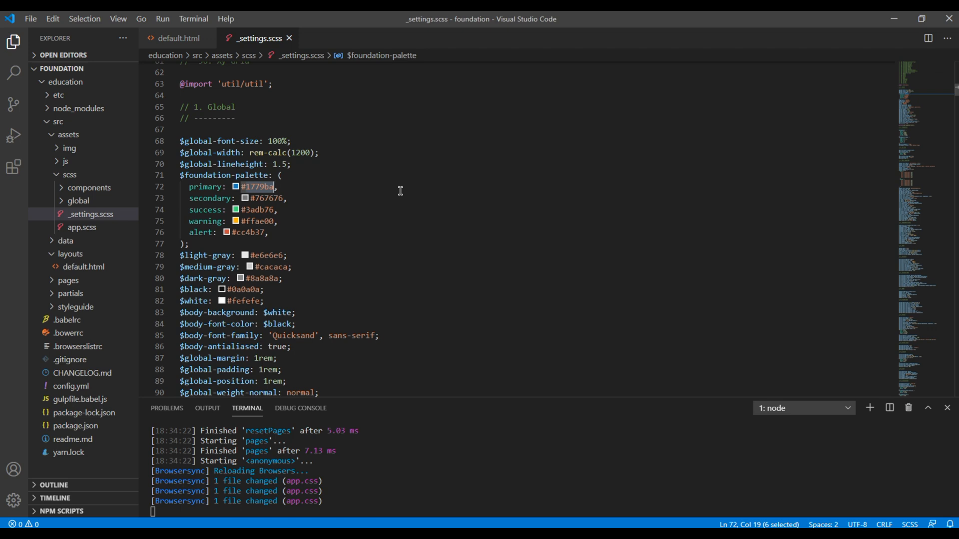
pyautogui.write('1877f2')
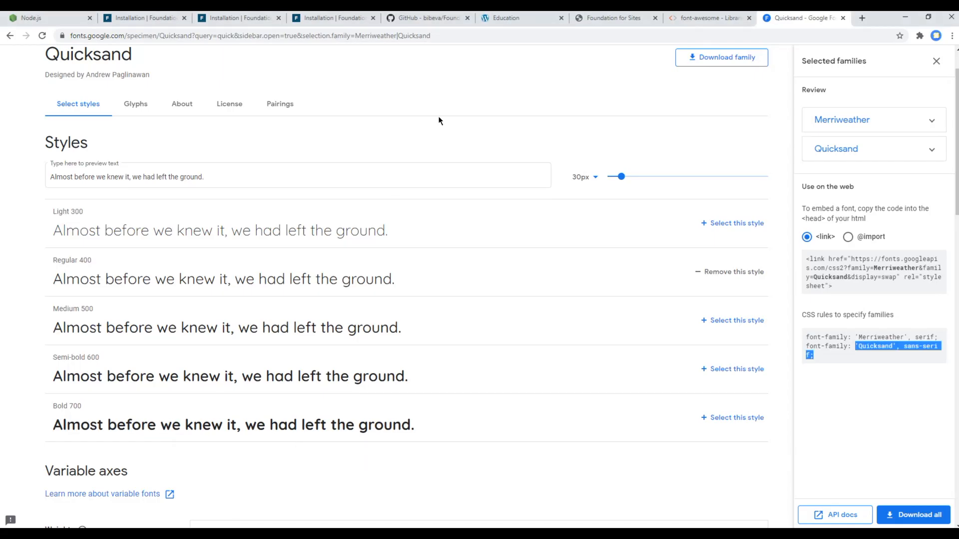
pyautogui.click(520, 18)
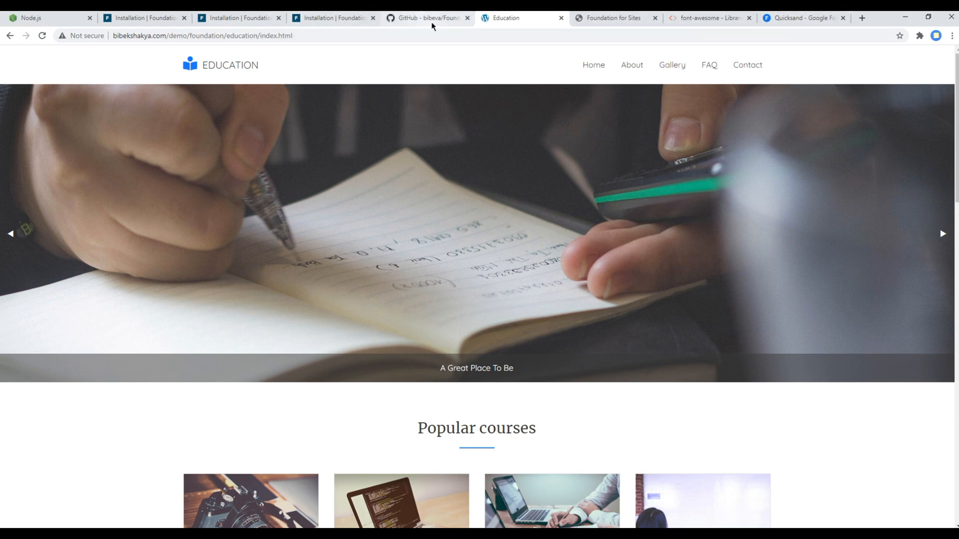
pyautogui.click(611, 18)
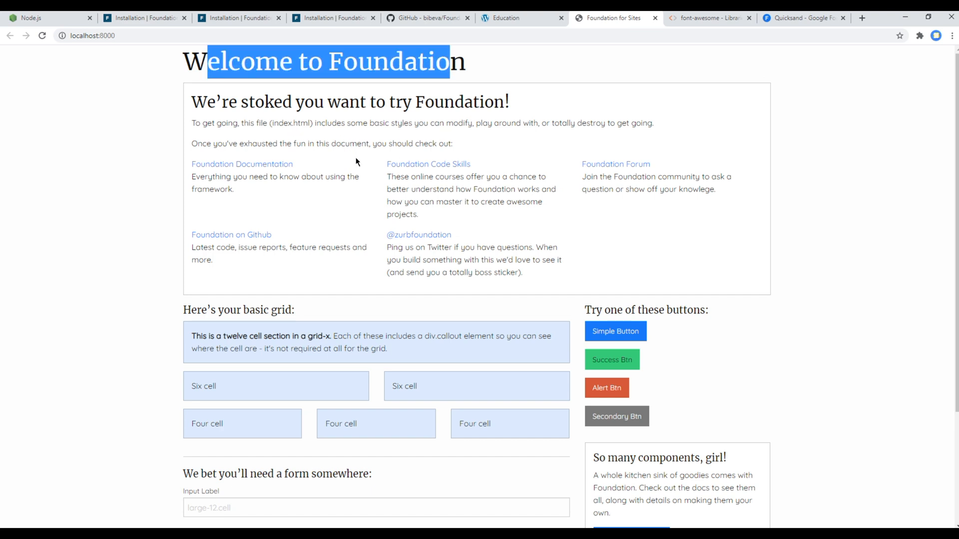
pyautogui.scroll(-3)
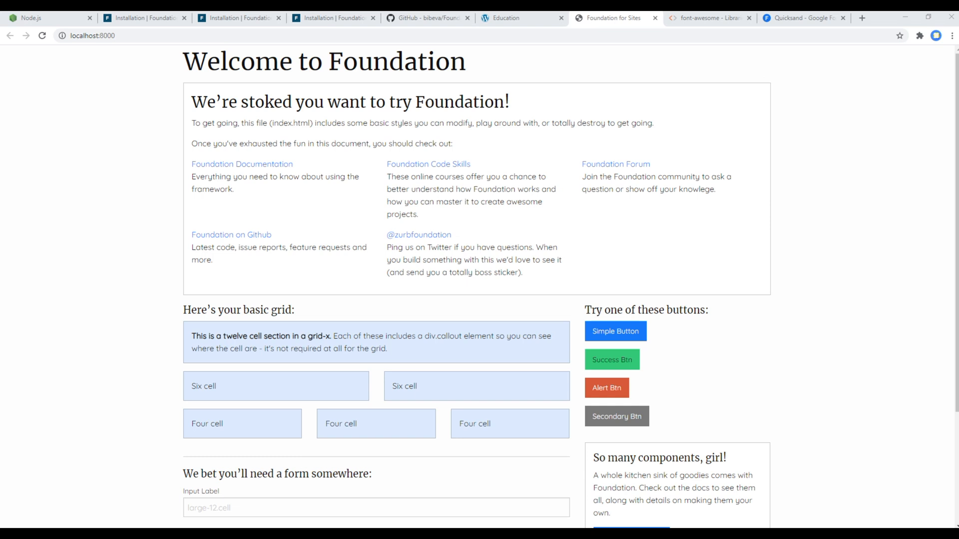
pyautogui.moveTo(518, 84)
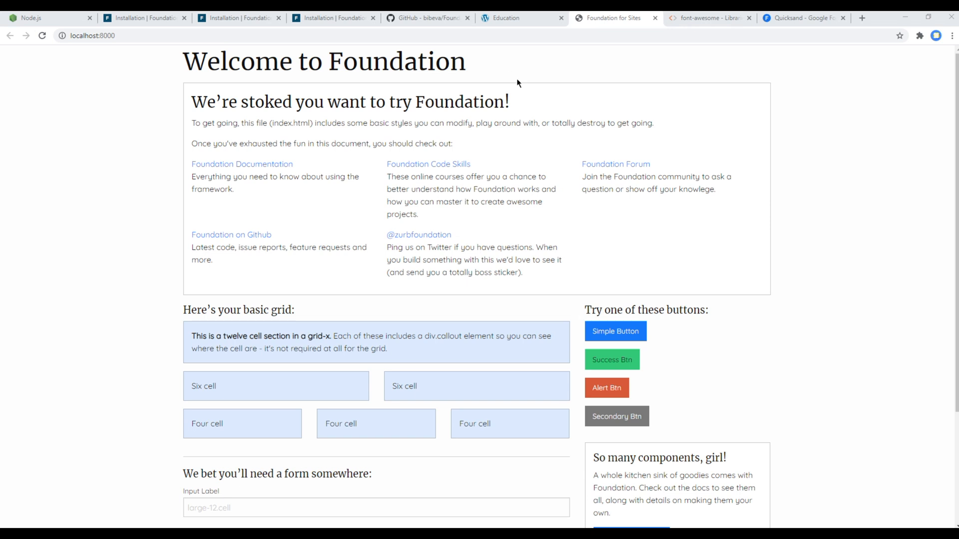
pyautogui.click(521, 18)
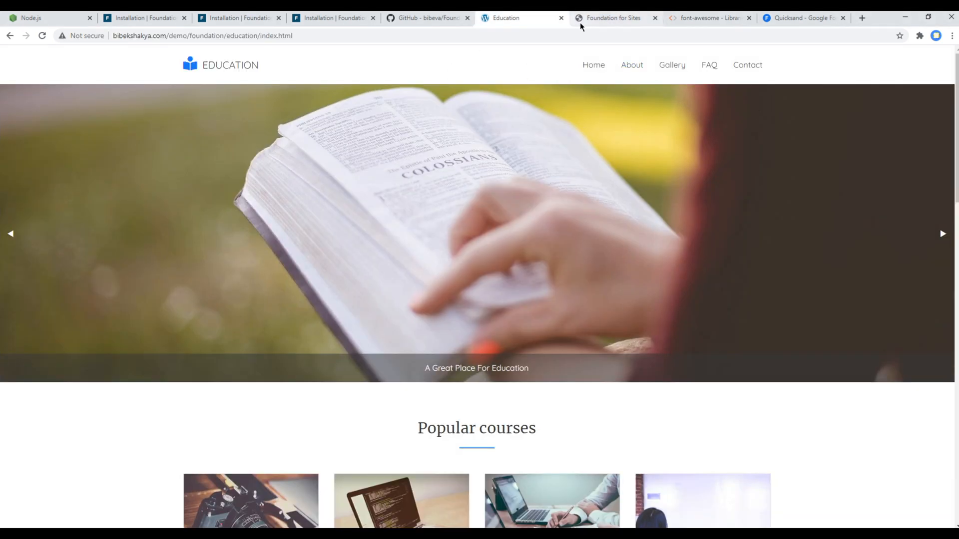
pyautogui.moveTo(682, 307)
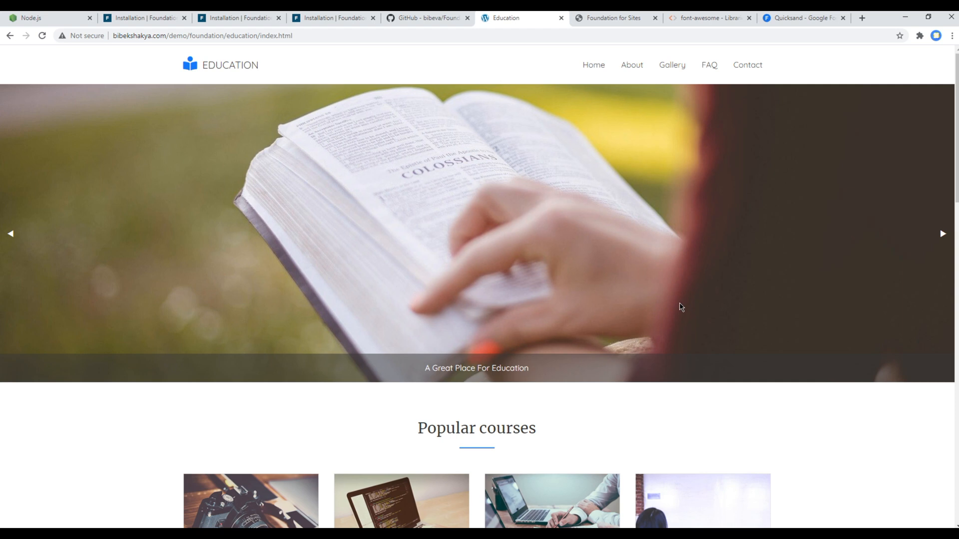
pyautogui.moveTo(313, 260)
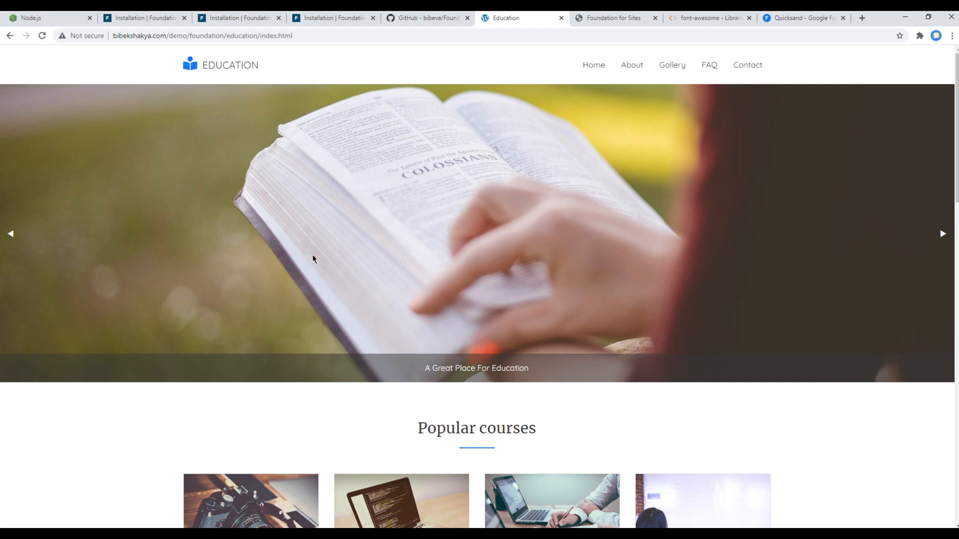